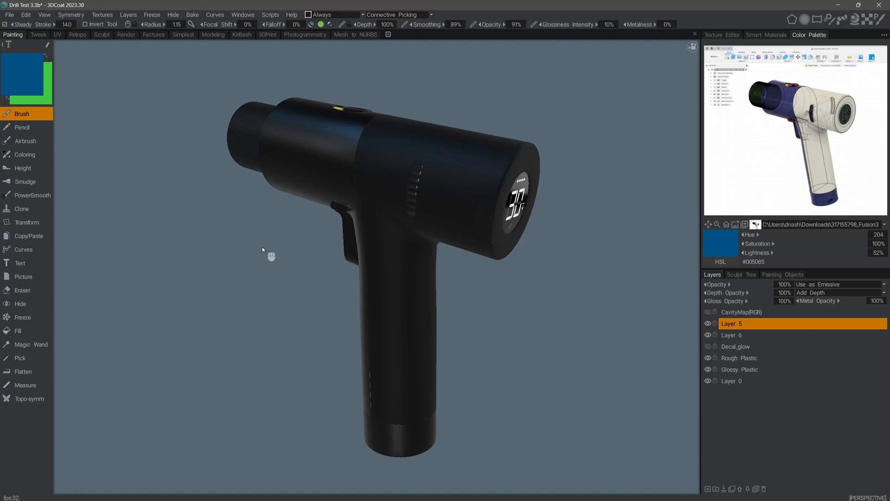
mouse_move(271, 267)
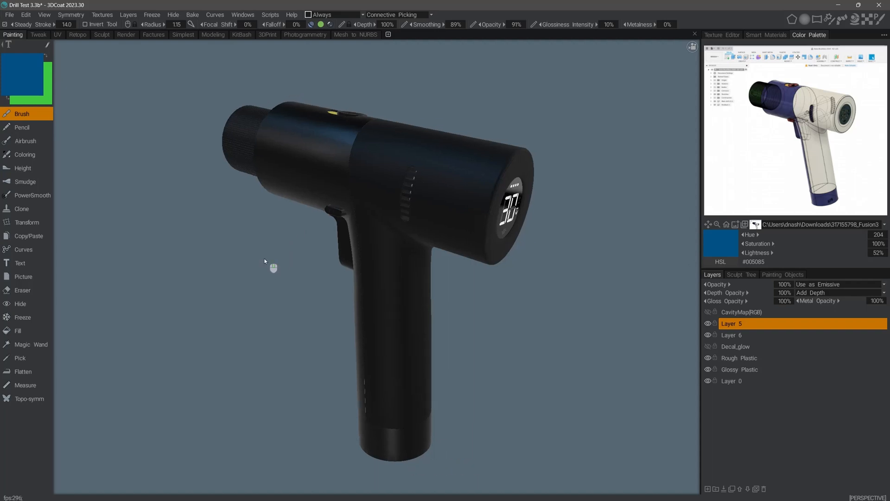
mouse_move(217, 221)
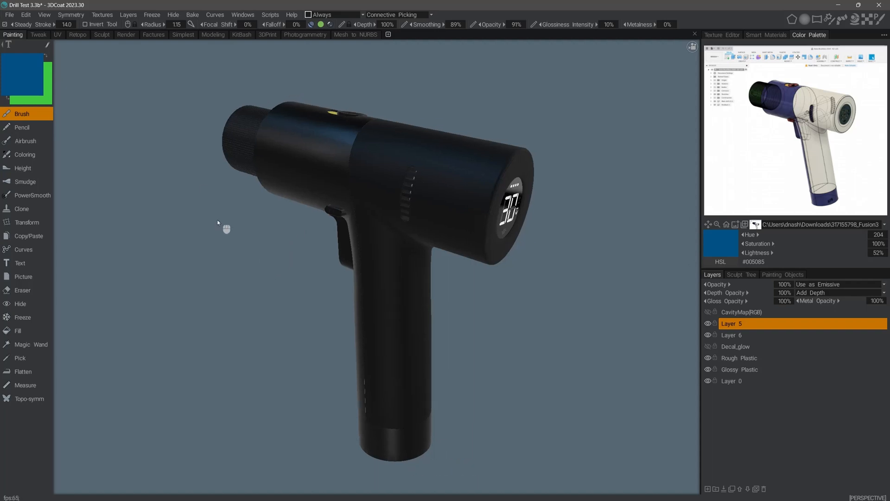
Show the drill's wireframe and switch to the Painting Objects list
left_click_drag(217, 229, 267, 237)
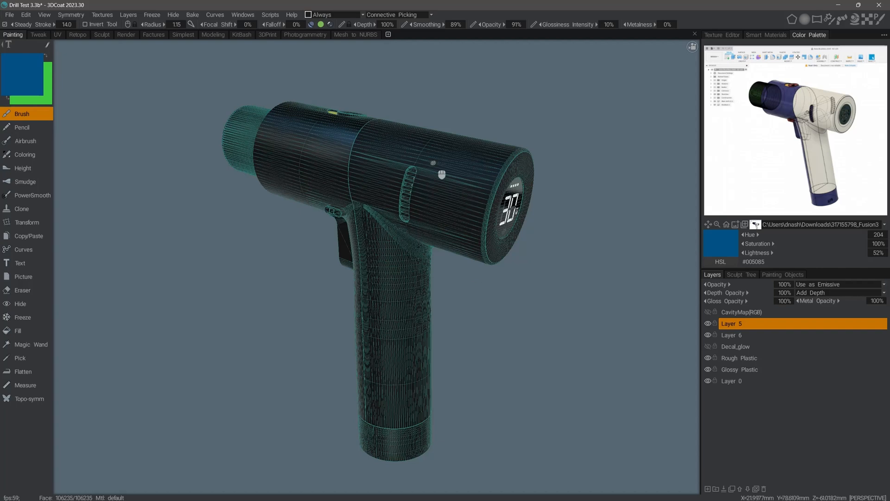
mouse_move(792, 283)
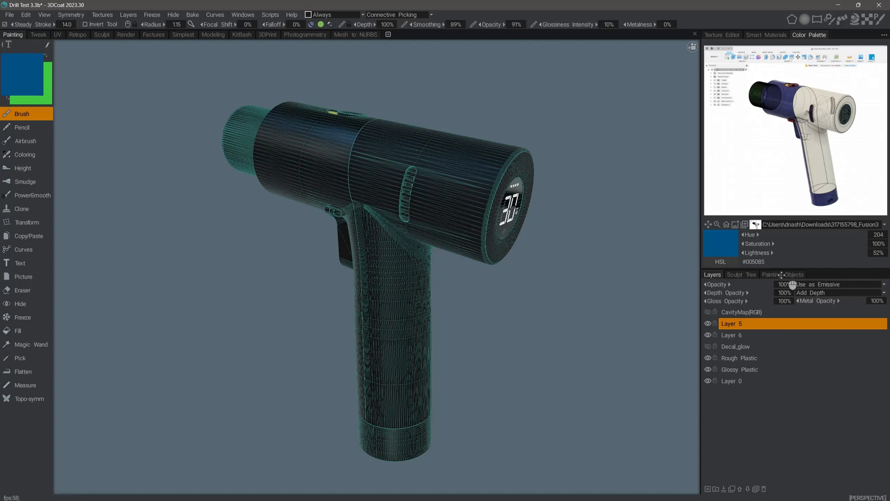
left_click(783, 274)
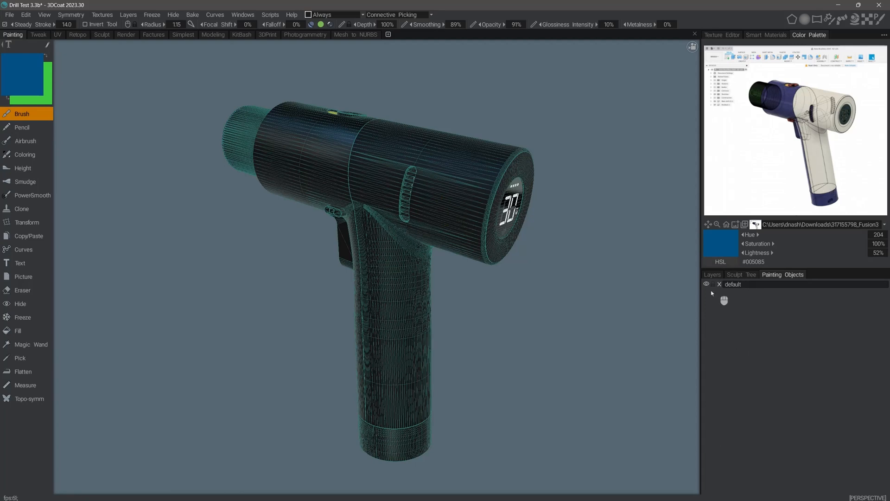
mouse_move(707, 297)
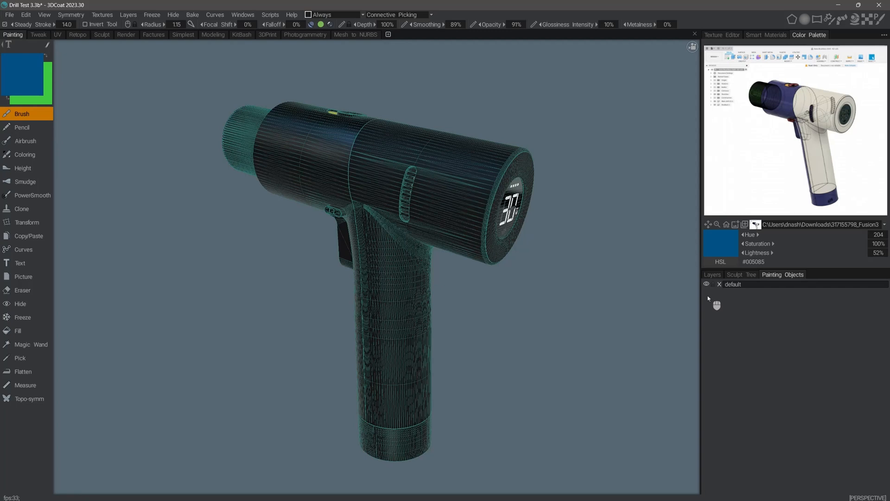
mouse_move(704, 298)
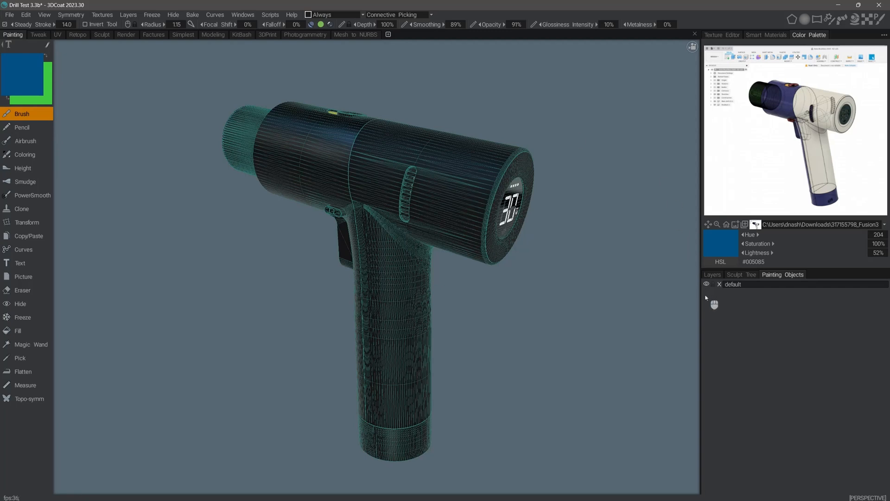
mouse_move(345, 245)
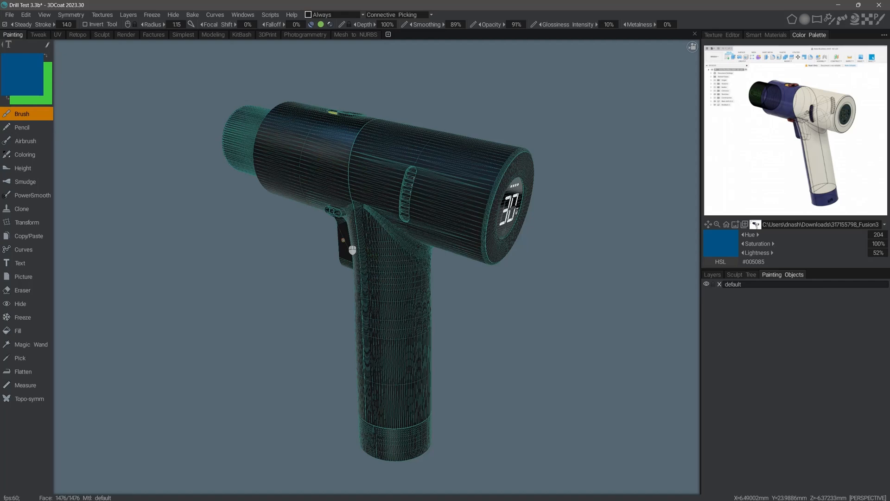
mouse_move(223, 306)
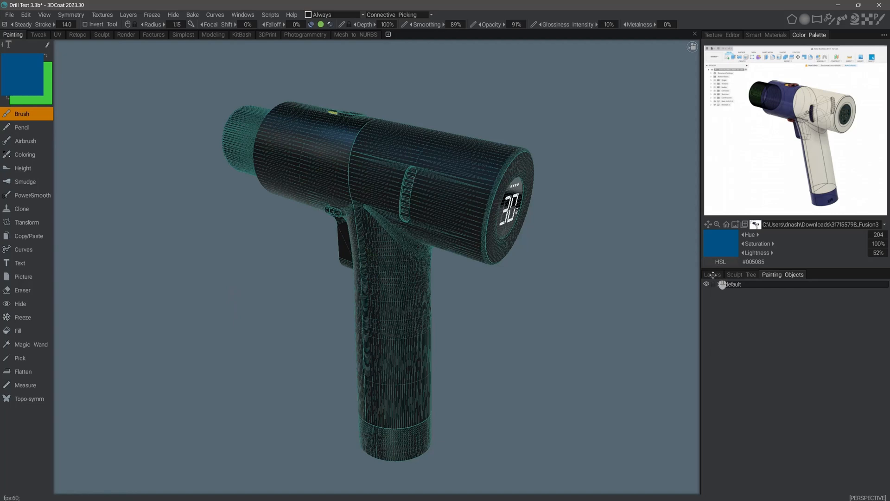
Add a new layer, fill drill body parts with the blue smart material using the Fill tool
left_click(711, 274)
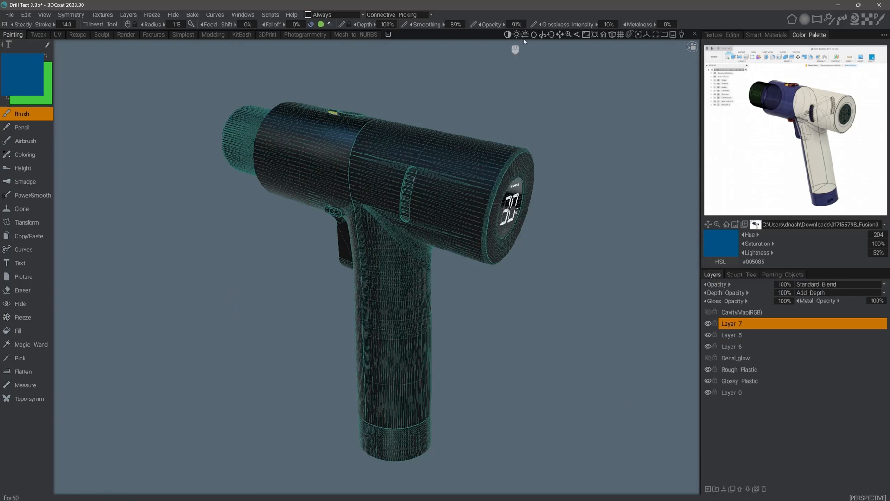
left_click_drag(655, 24, 666, 24)
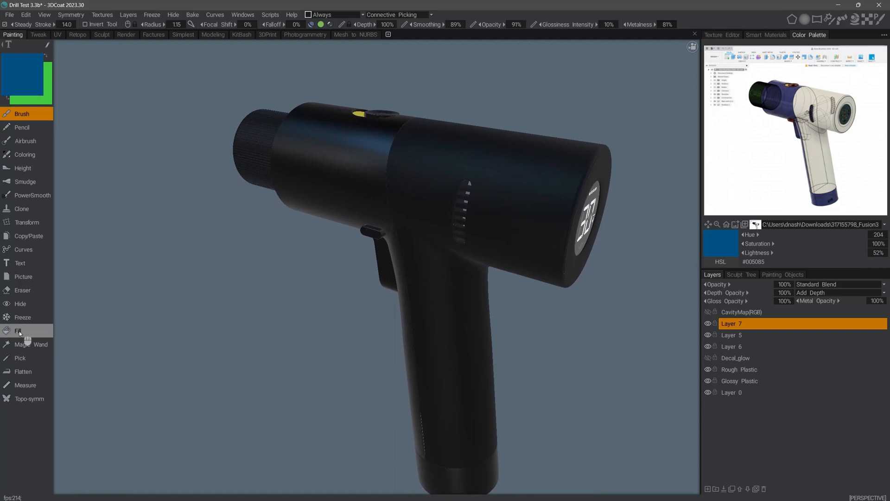
left_click(16, 330)
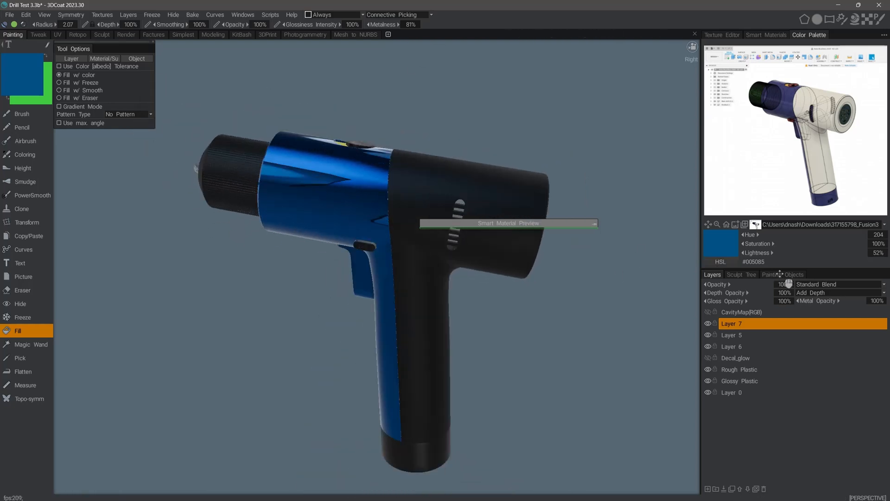
left_click(782, 274)
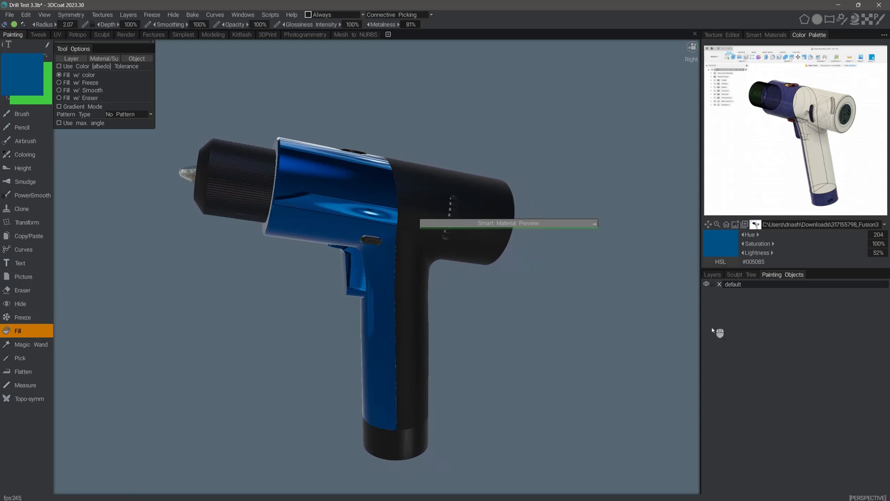
mouse_move(706, 354)
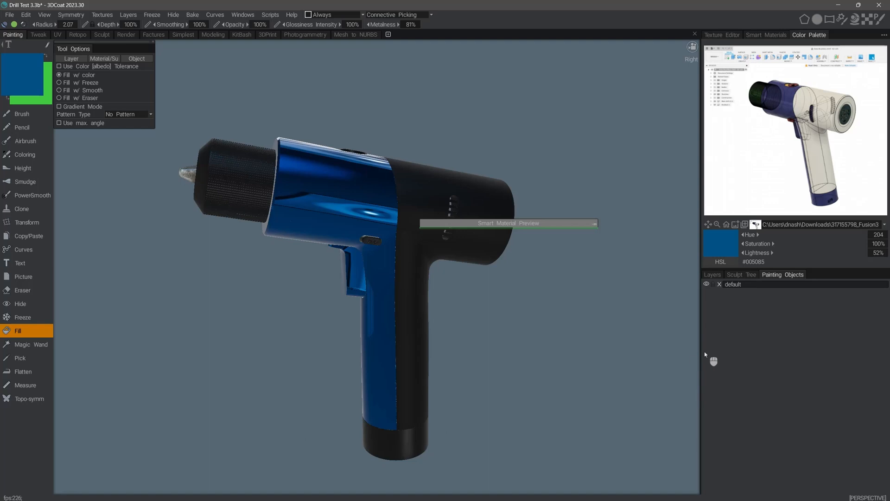
mouse_move(278, 276)
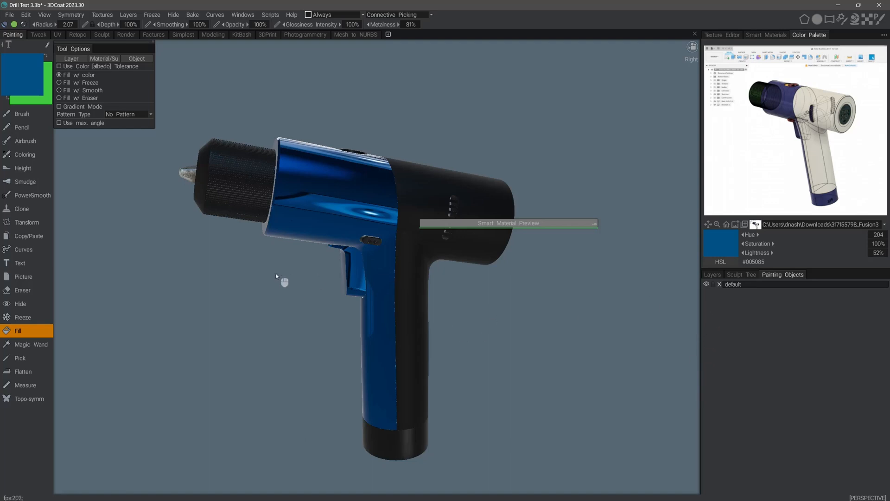
mouse_move(277, 279)
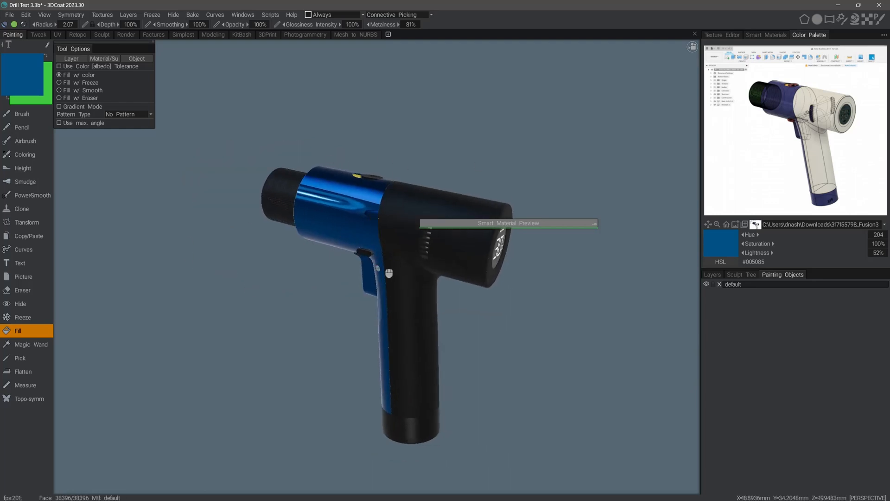
Switch to the UV workspace to see the drill's checker-mapped UV islands
left_click(56, 34)
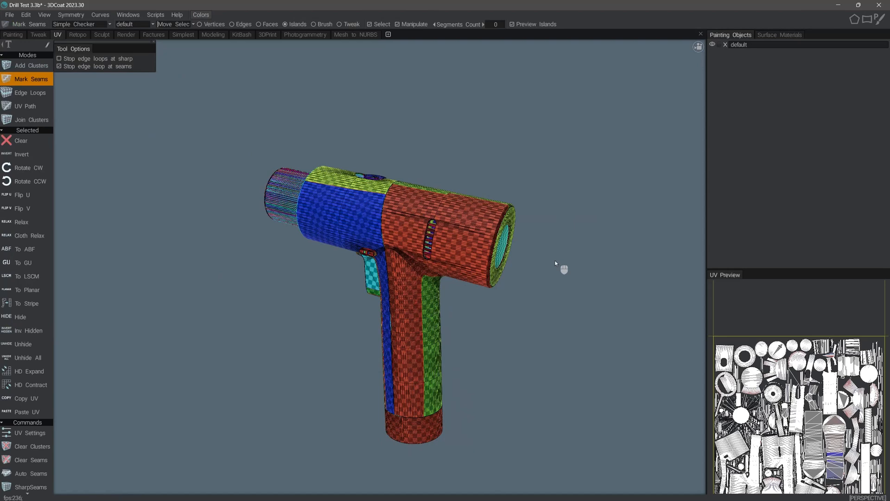
mouse_move(318, 343)
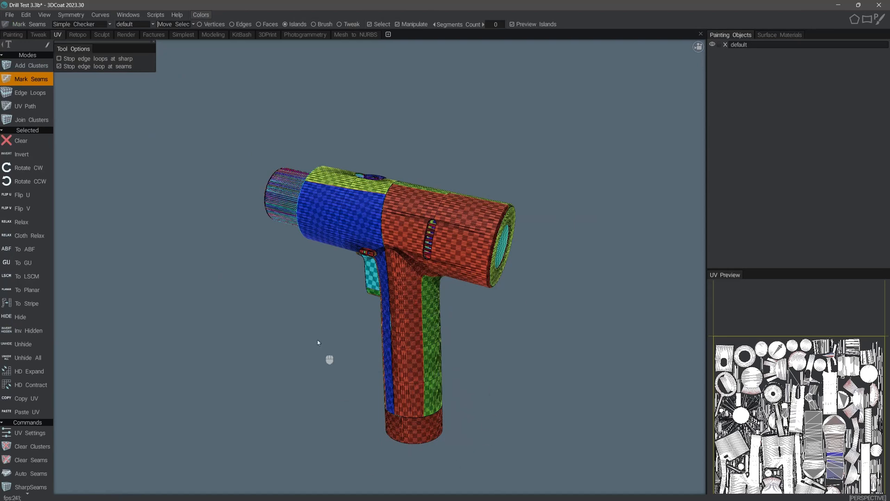
mouse_move(593, 302)
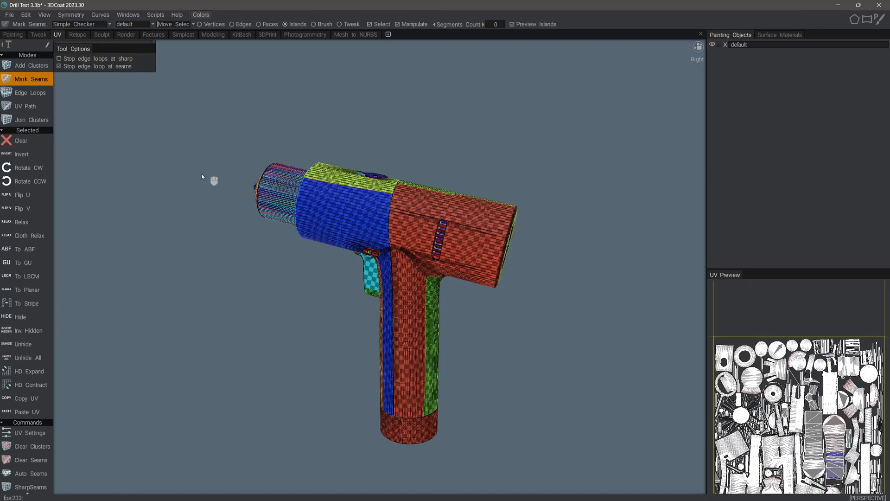
mouse_move(518, 452)
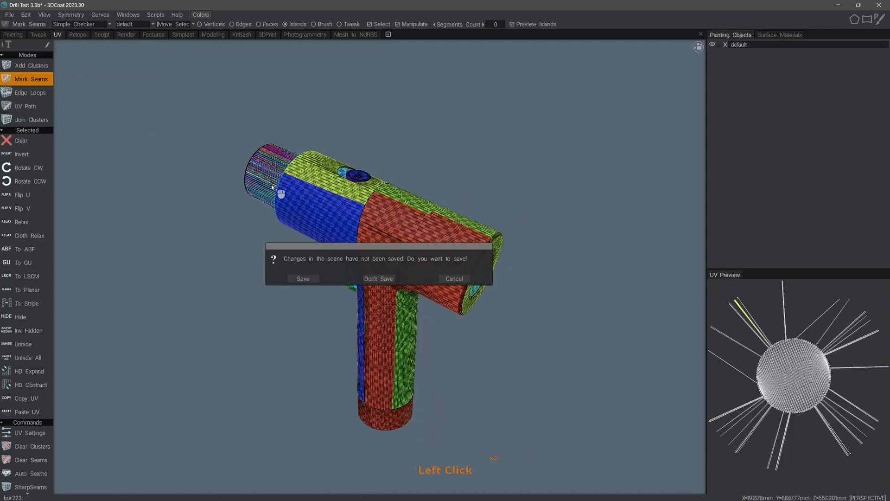
Close the scene without saving and reach the start screen's project types
left_click(378, 278)
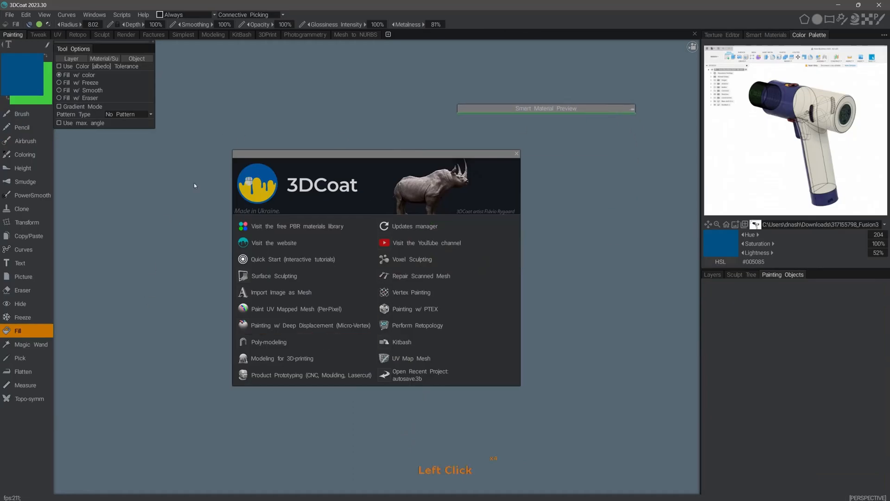
mouse_move(279, 346)
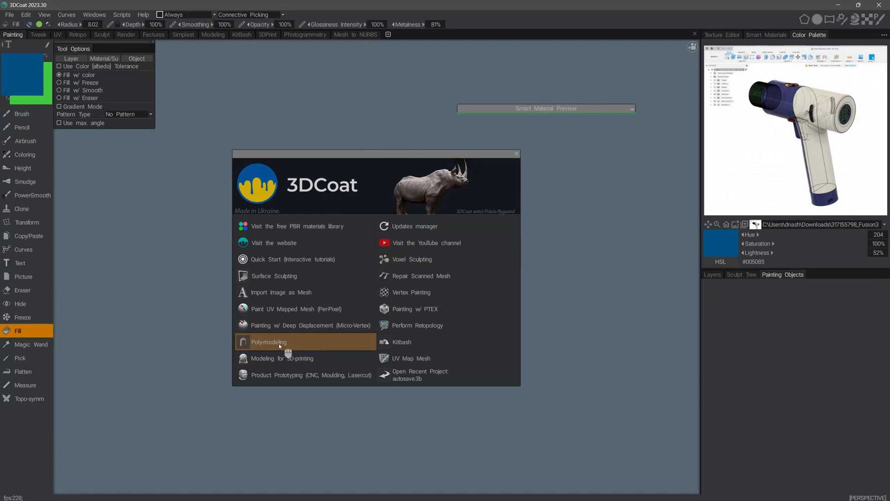
mouse_move(299, 308)
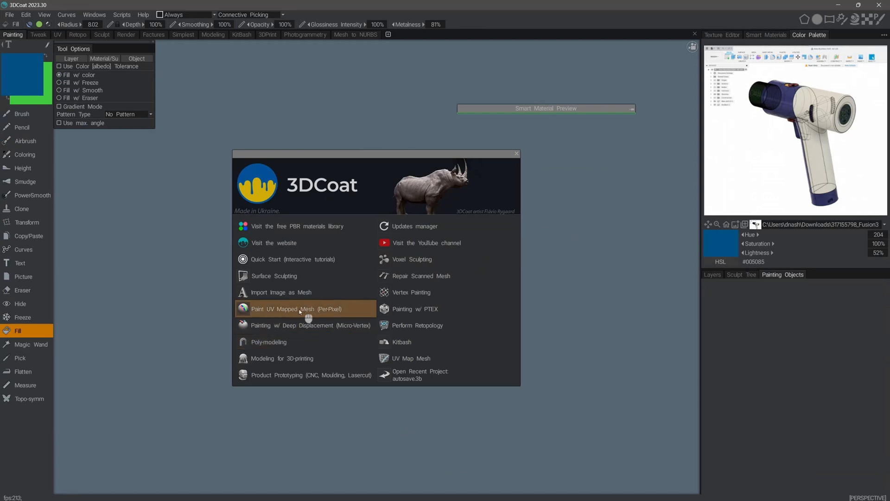
mouse_move(293, 347)
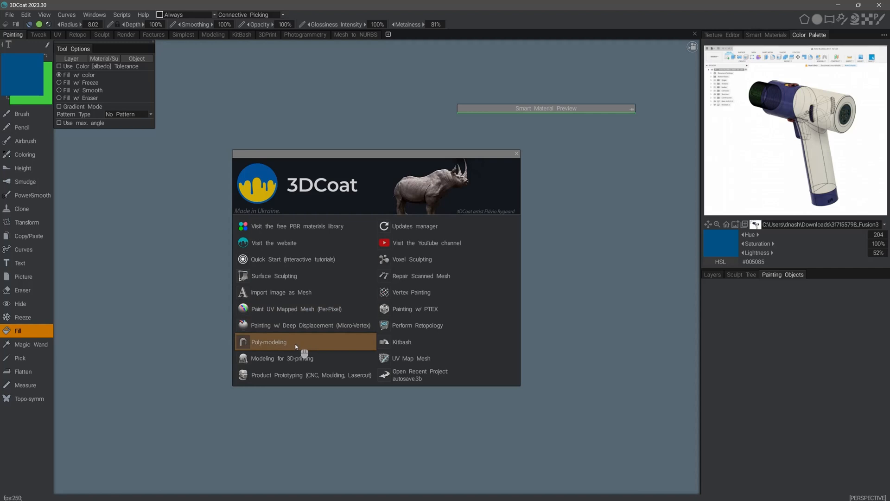
mouse_move(293, 344)
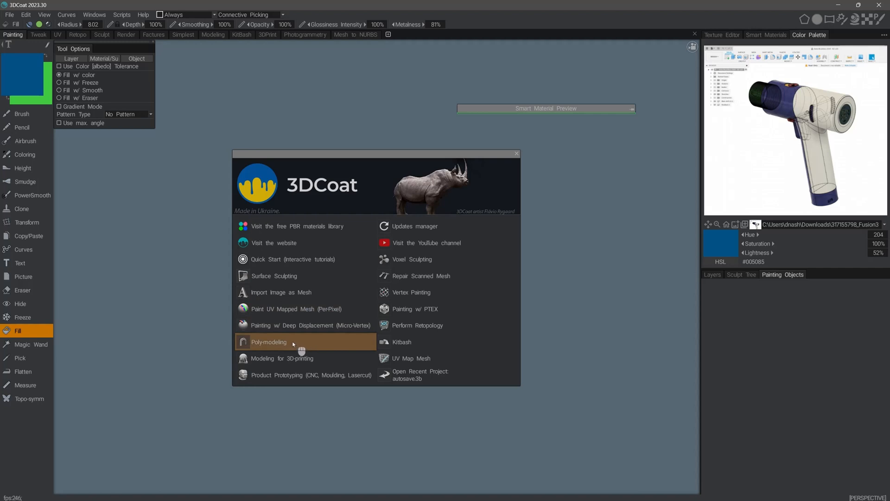
mouse_move(298, 343)
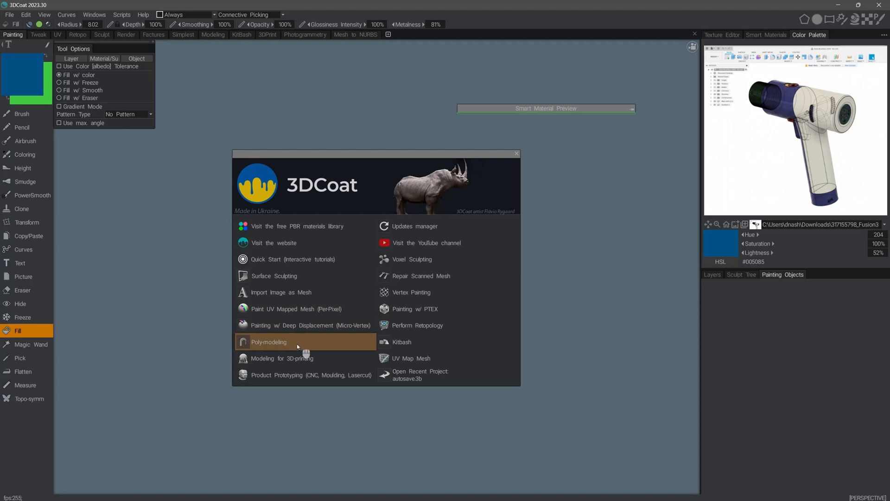
left_click(292, 341)
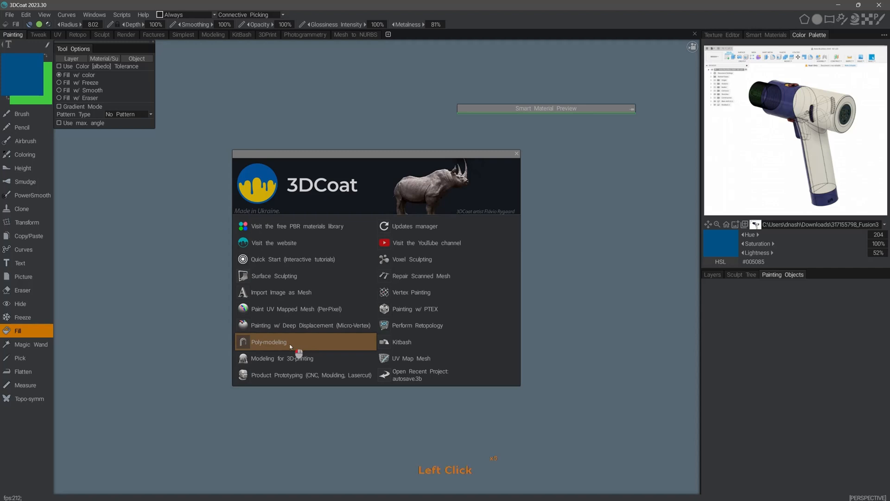
Start a new Poly-modeling scene from the start screen
left_click(269, 341)
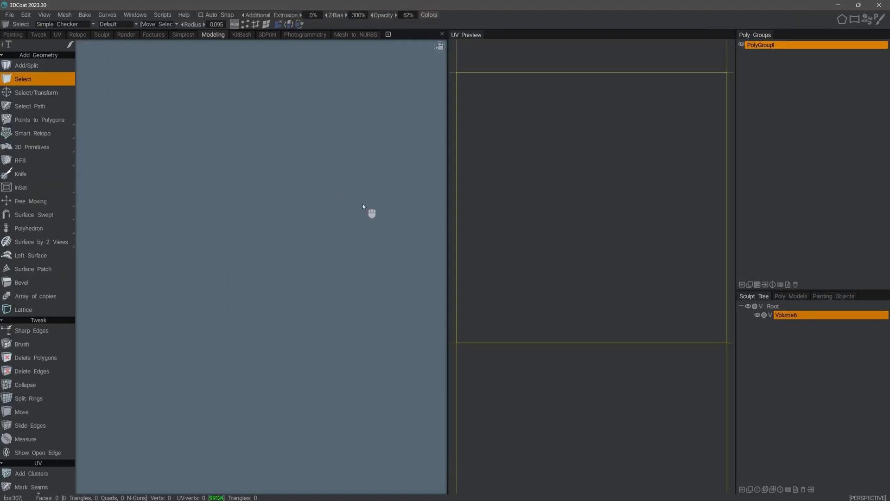
mouse_move(680, 280)
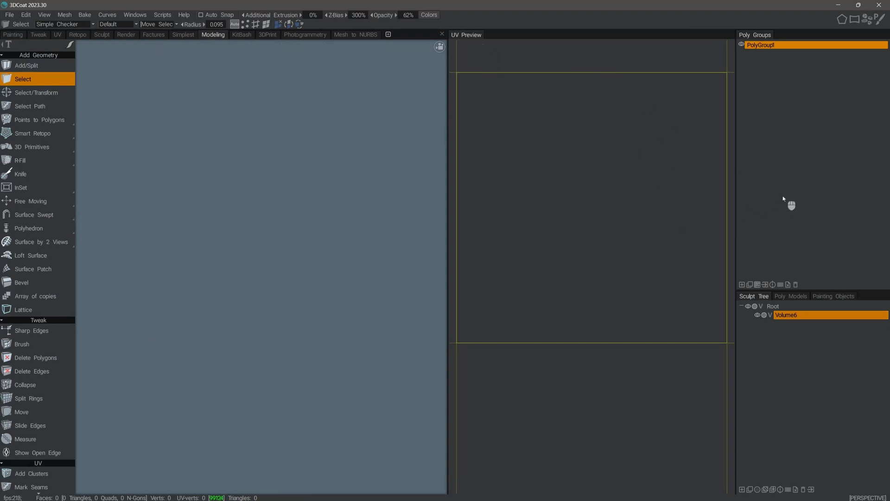
mouse_move(782, 219)
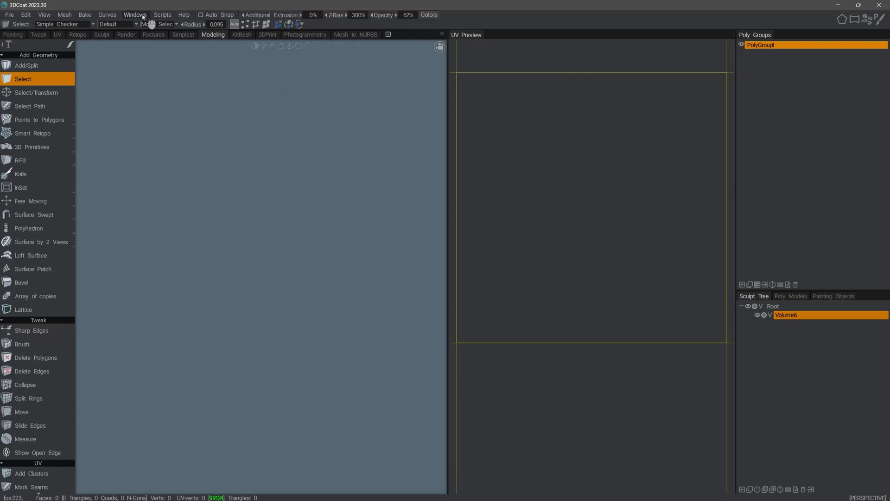
Toggle the UV Preview panel from Windows > Panels so the viewport fills the screen
left_click(135, 14)
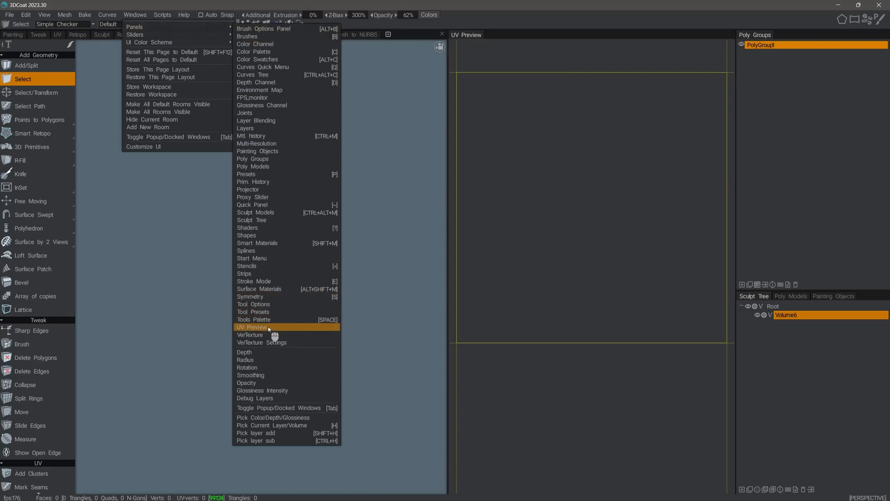
left_click(270, 327)
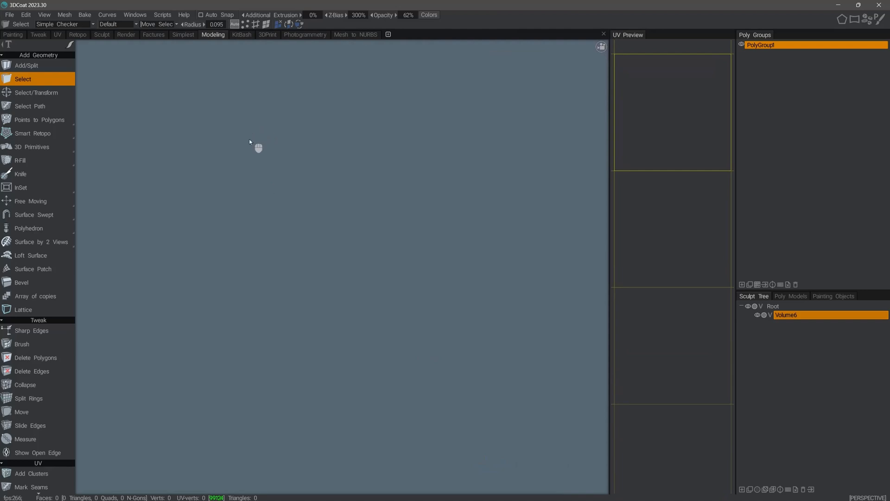
mouse_move(380, 158)
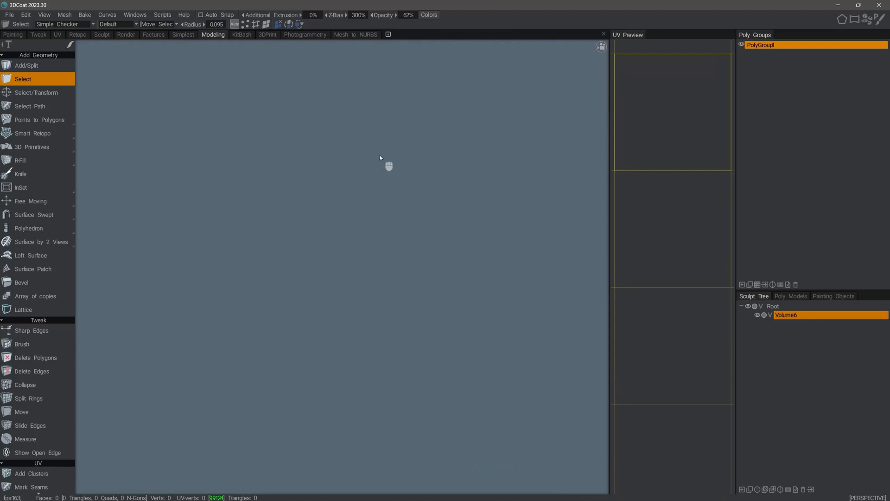
mouse_move(313, 321)
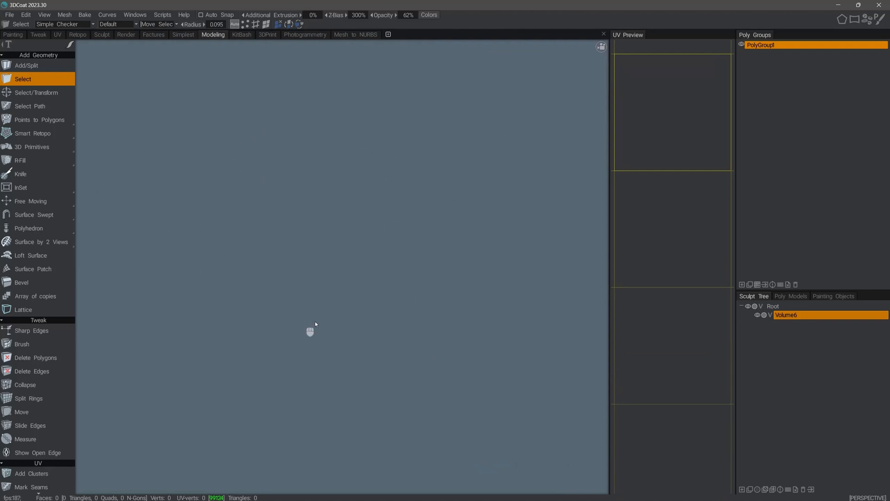
mouse_move(339, 165)
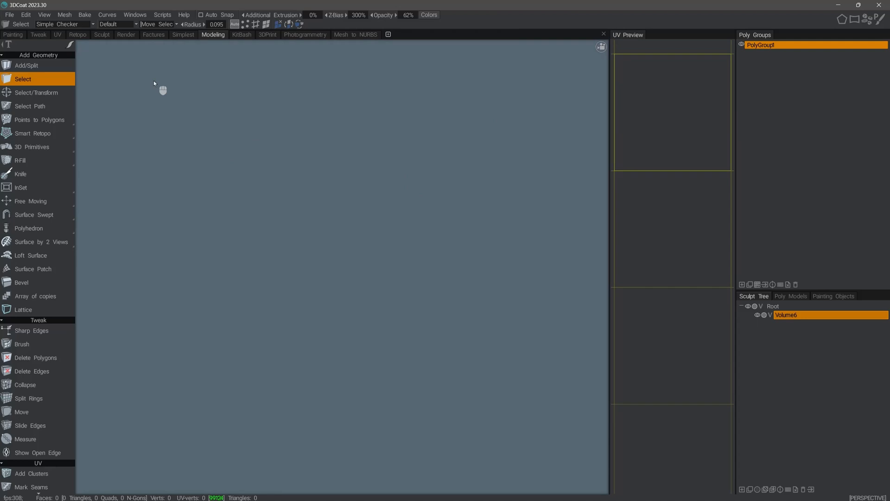
mouse_move(57, 35)
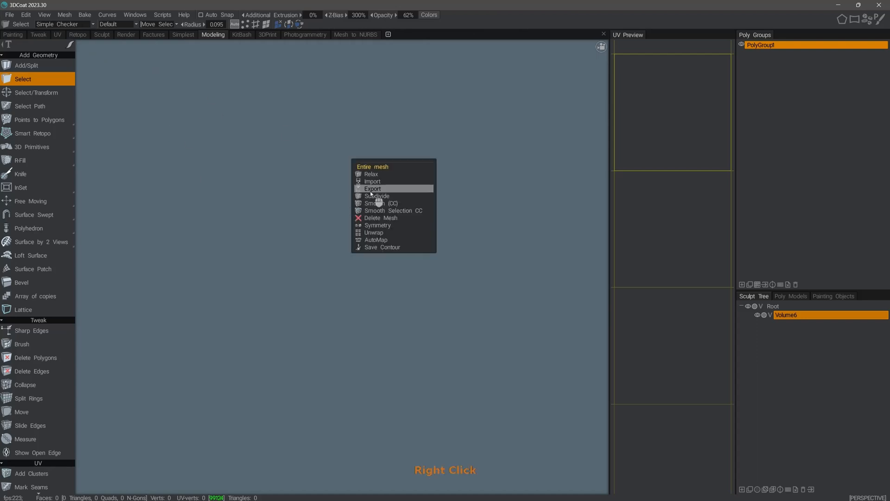
Import the Hoto Brushless Drill STL mesh into the empty scene
left_click(373, 181)
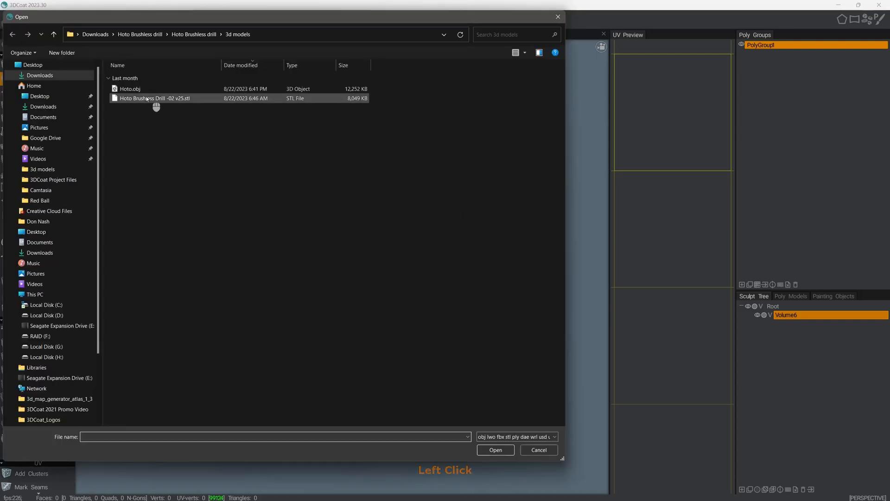
left_click(495, 449)
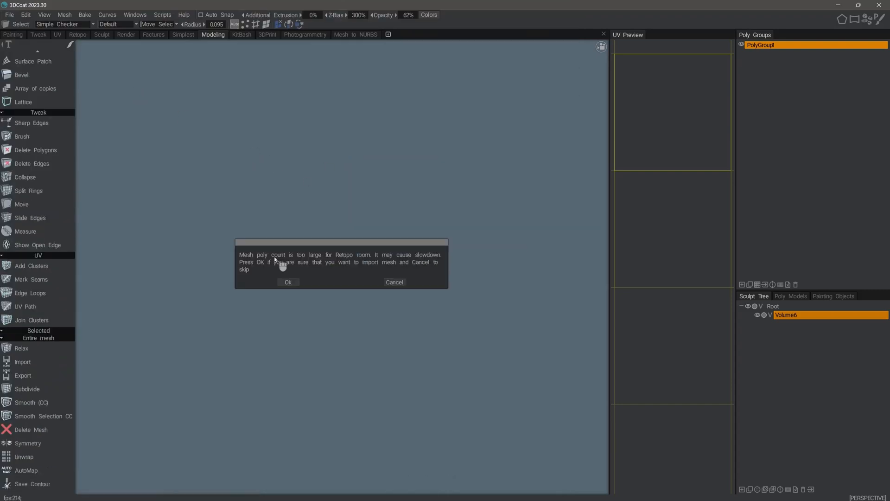
mouse_move(371, 273)
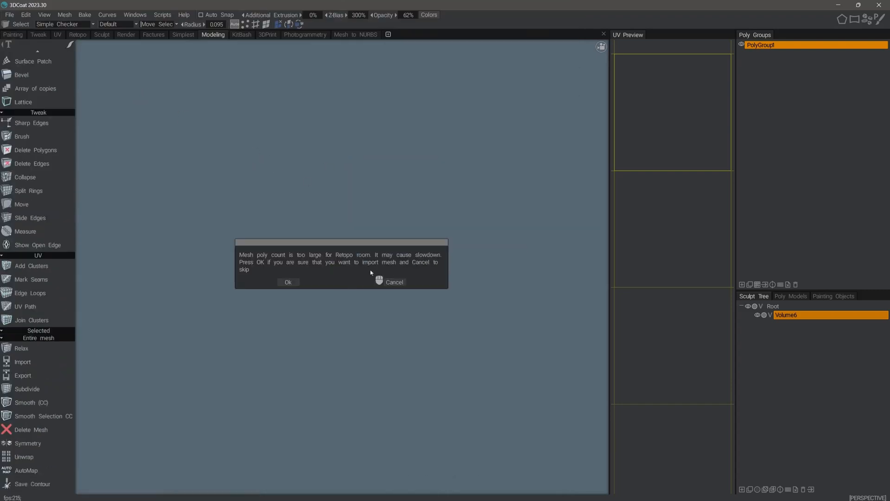
mouse_move(359, 282)
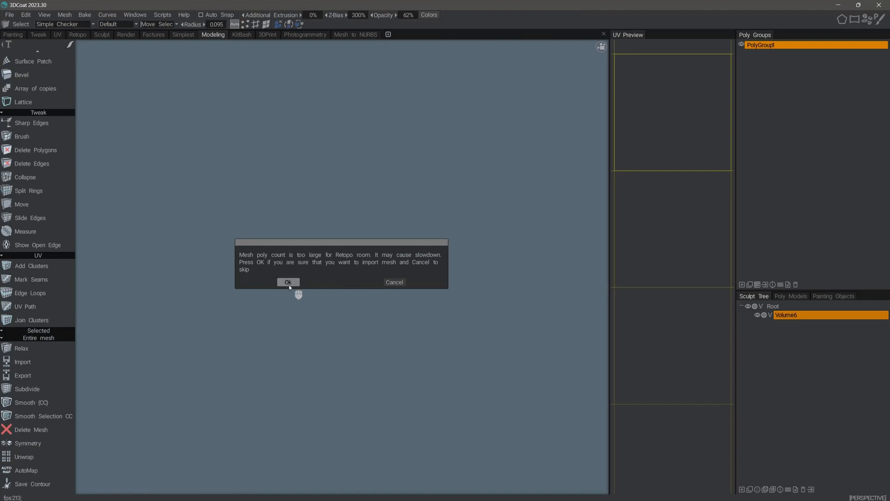
Confirm the high poly-count import and rotate the drill upright with a negative angle
left_click(287, 281)
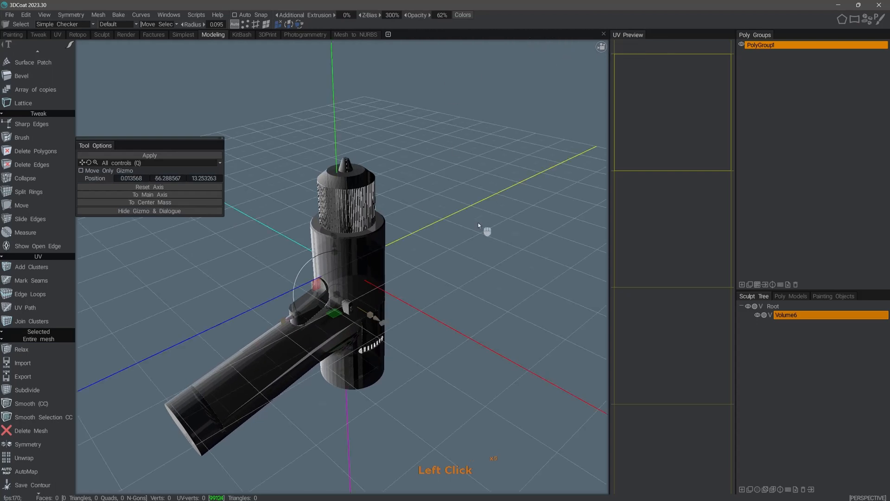
left_click(121, 178)
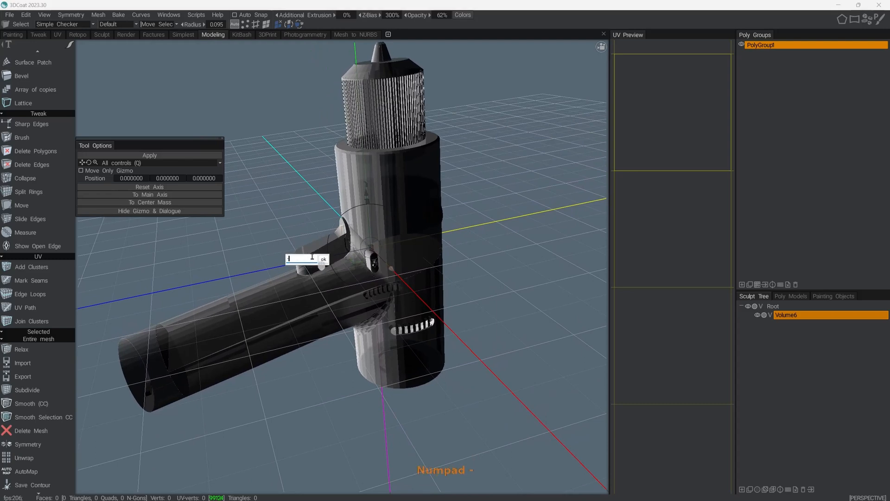
key("Enter")
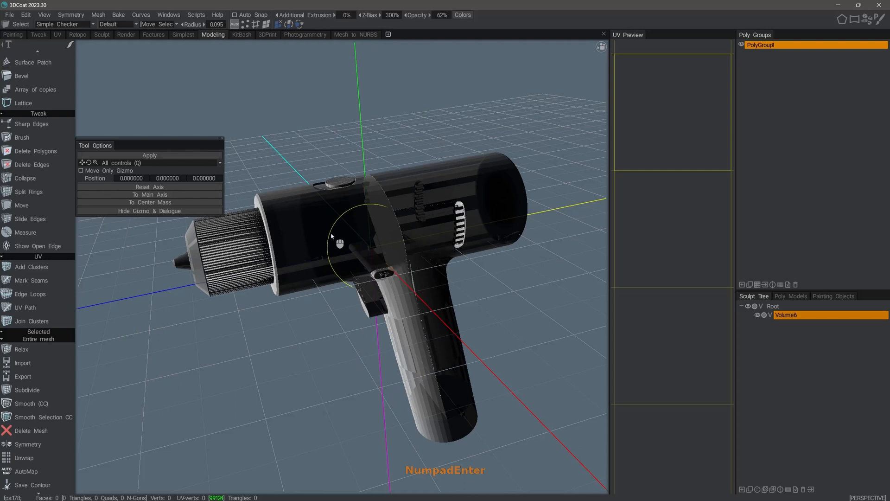
Raise the drill along the Y axis until it sits above the grid floor
left_click_drag(337, 236, 363, 187)
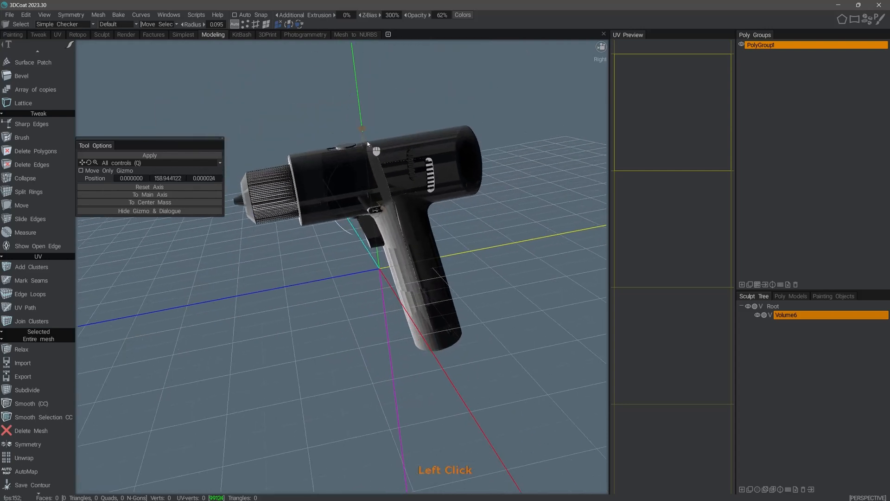
left_click_drag(374, 150, 364, 104)
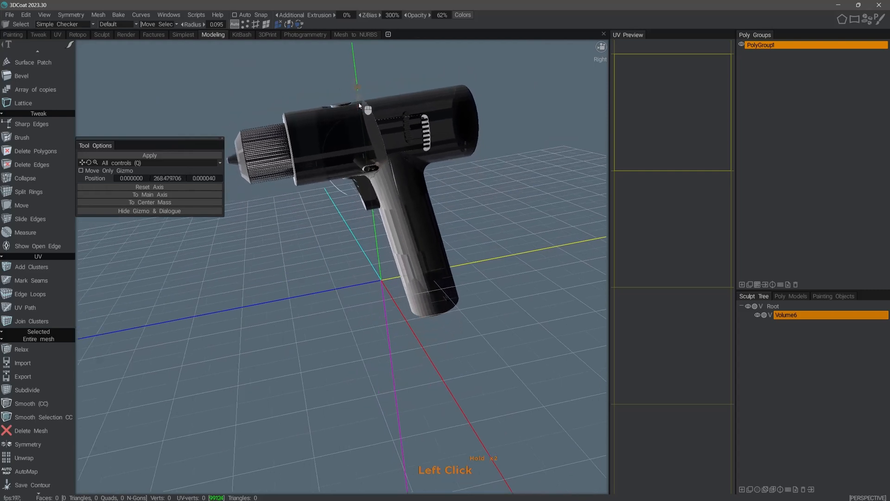
left_click_drag(356, 100, 370, 85)
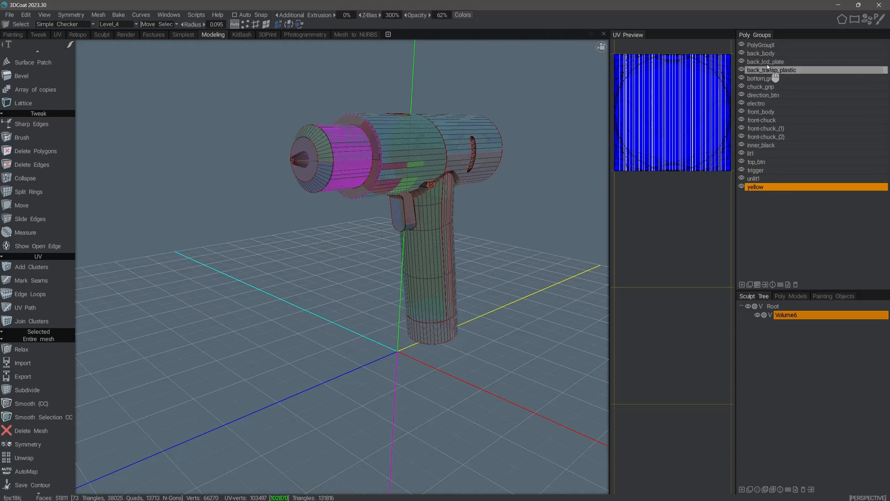
Apply the transform and make Level_3 the active UV set on the drill
left_click(761, 44)
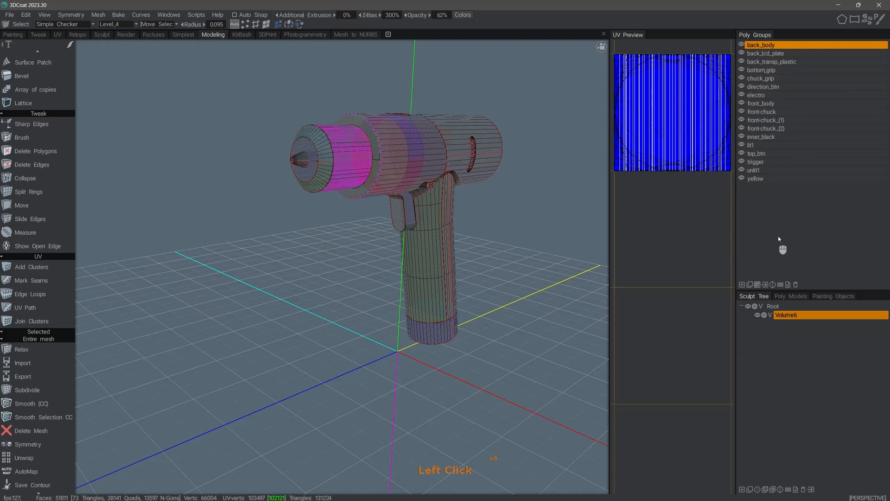
mouse_move(547, 93)
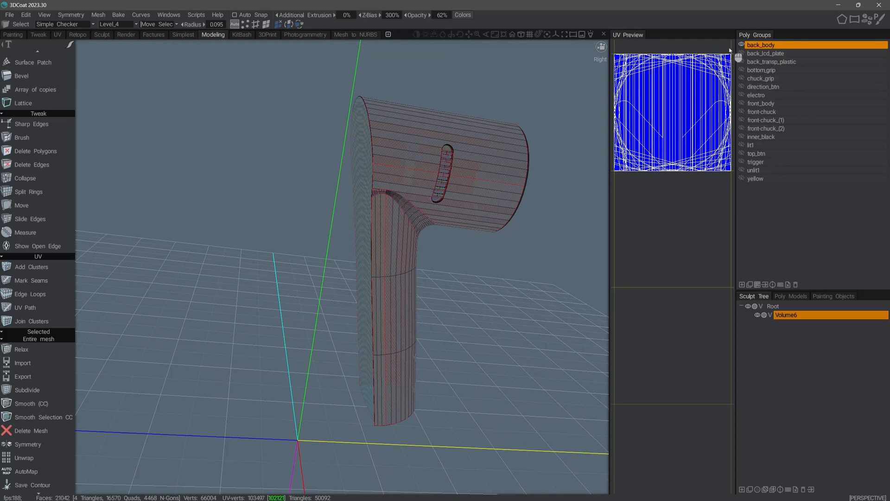
left_click(133, 24)
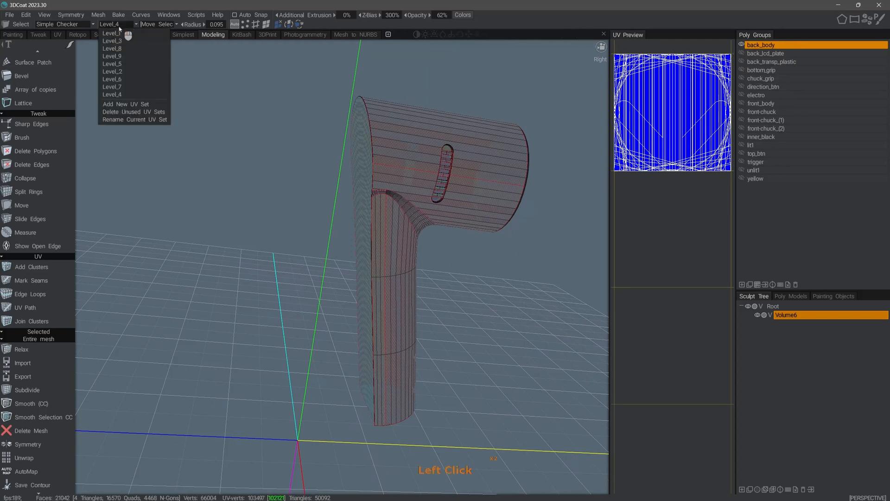
left_click(111, 56)
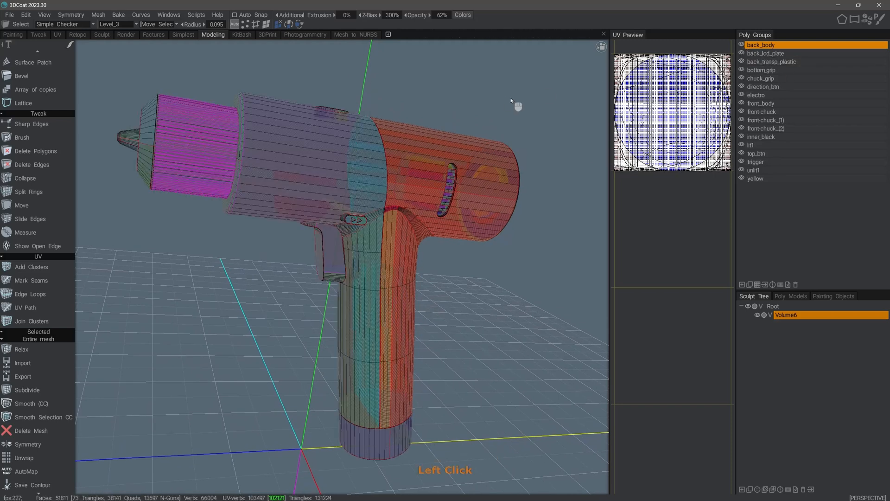
left_click_drag(511, 101, 141, 326)
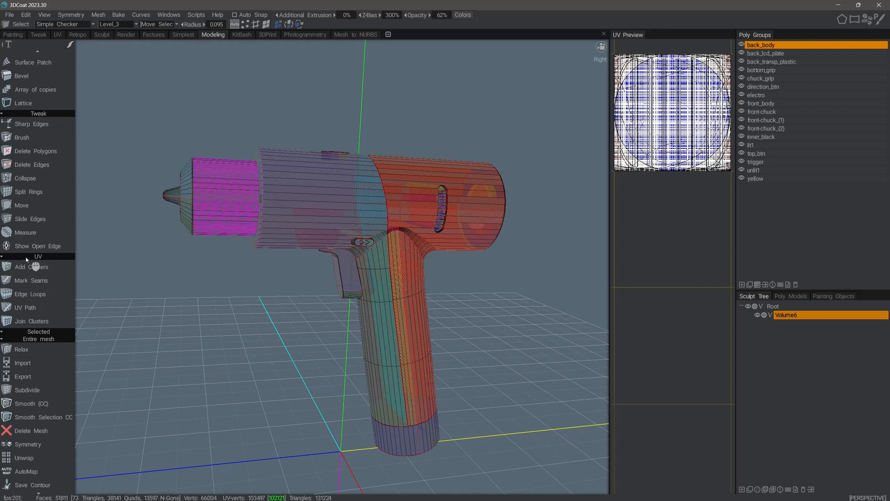
mouse_move(26, 294)
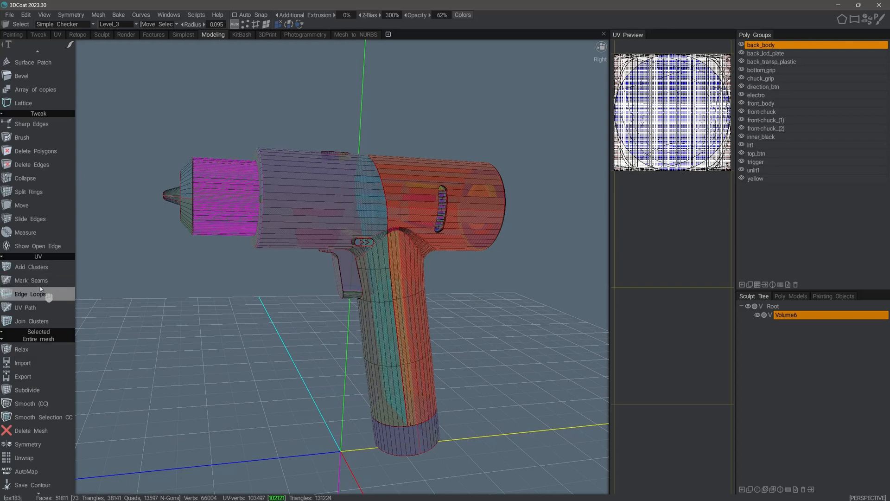
Activate the Edge Loops seam-marking tool for the drill's UVs
left_click(31, 280)
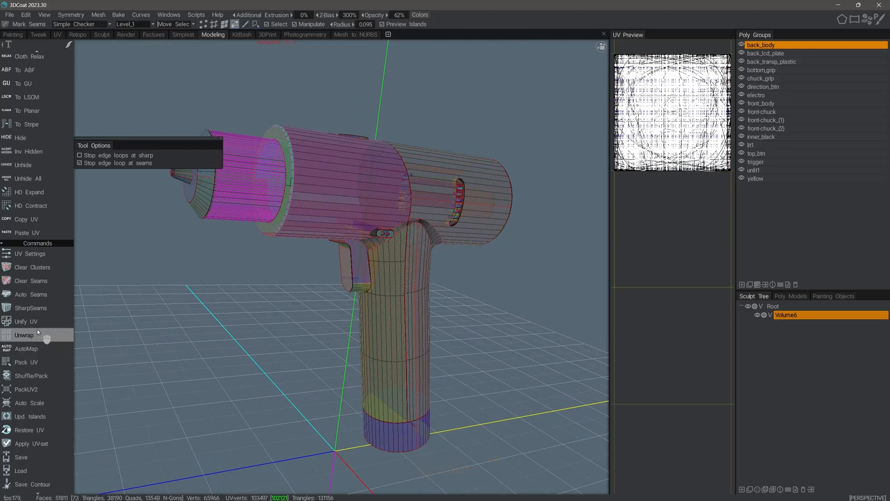
Delete the unused UV sets and AutoMap the drill into a packed UV layout
left_click(23, 335)
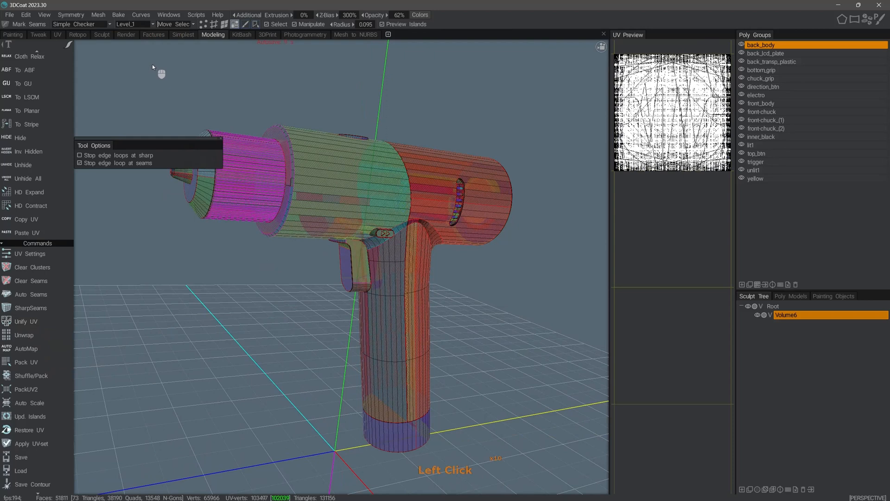
left_click(134, 24)
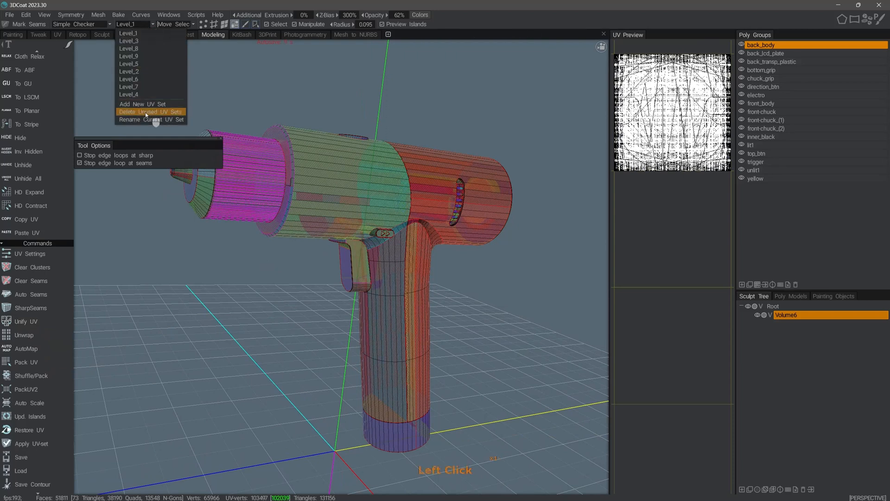
left_click(150, 112)
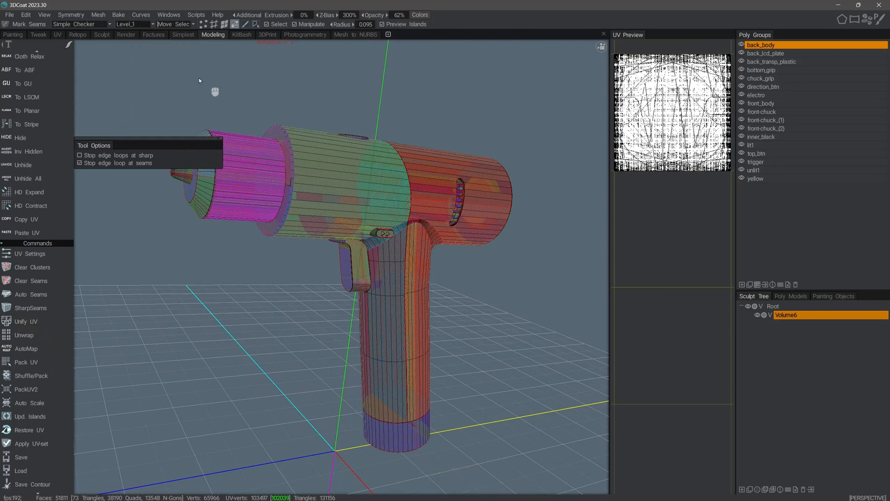
left_click(134, 24)
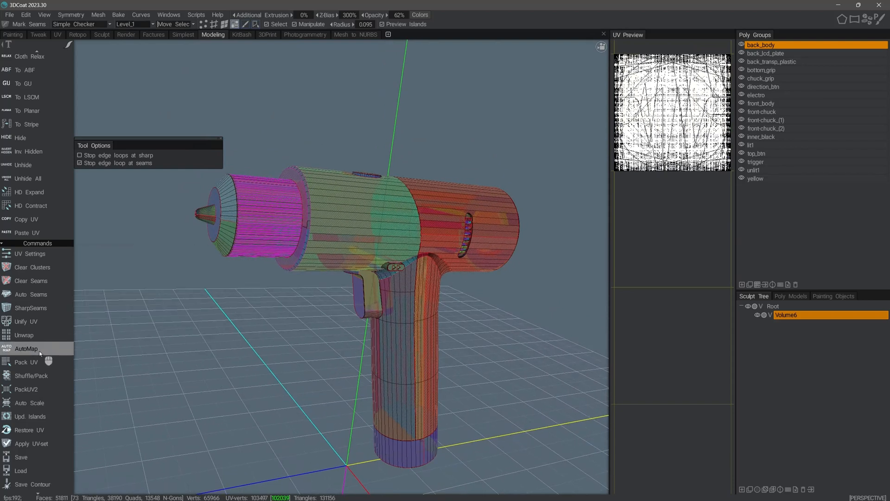
mouse_move(42, 351)
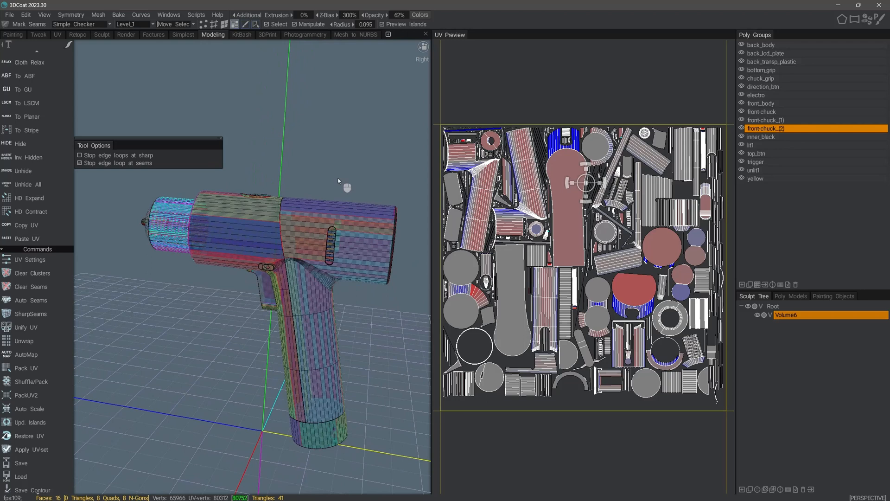
Send the retopo mesh to per-pixel painting without baking at 4096 by 4096 textures
left_click(119, 15)
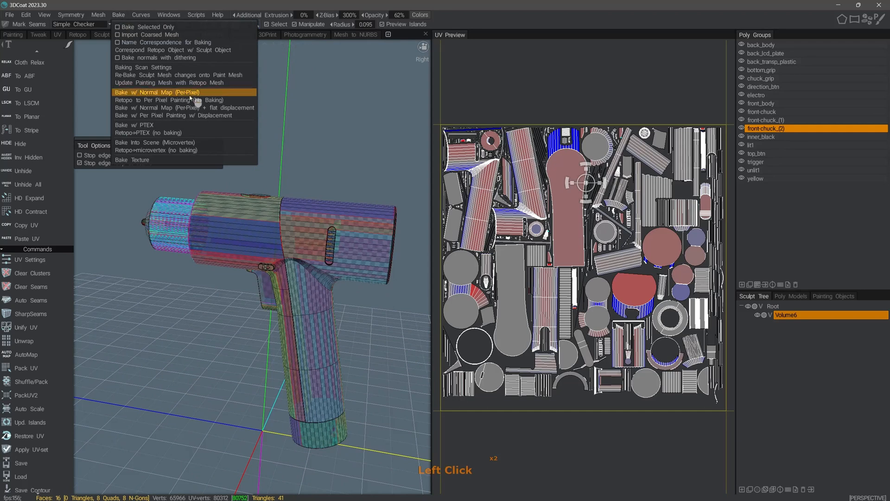
mouse_move(157, 100)
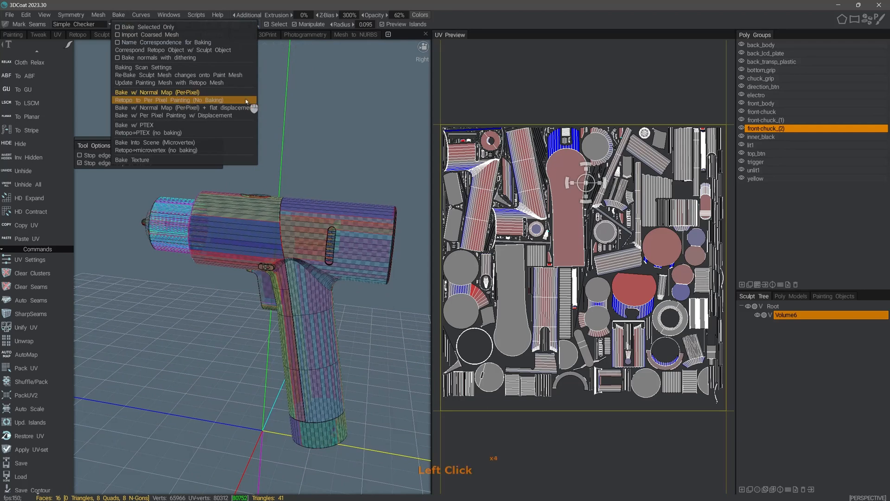
left_click(170, 100)
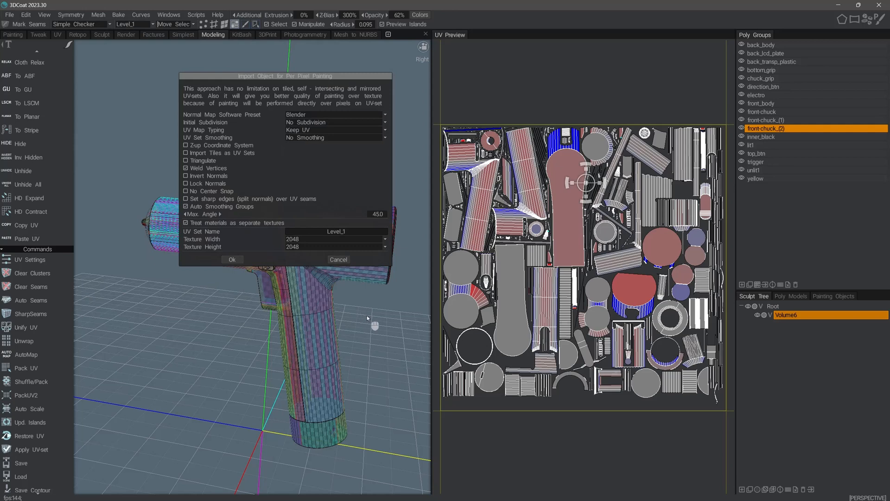
left_click(384, 239)
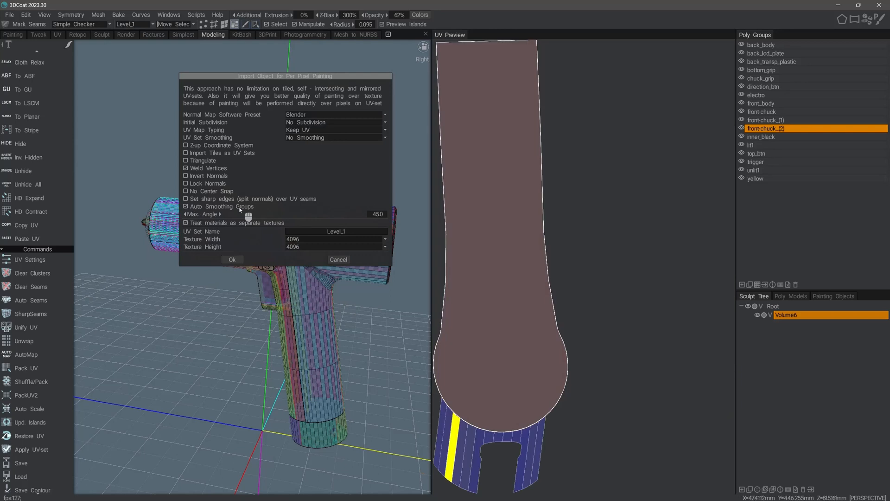
left_click(334, 115)
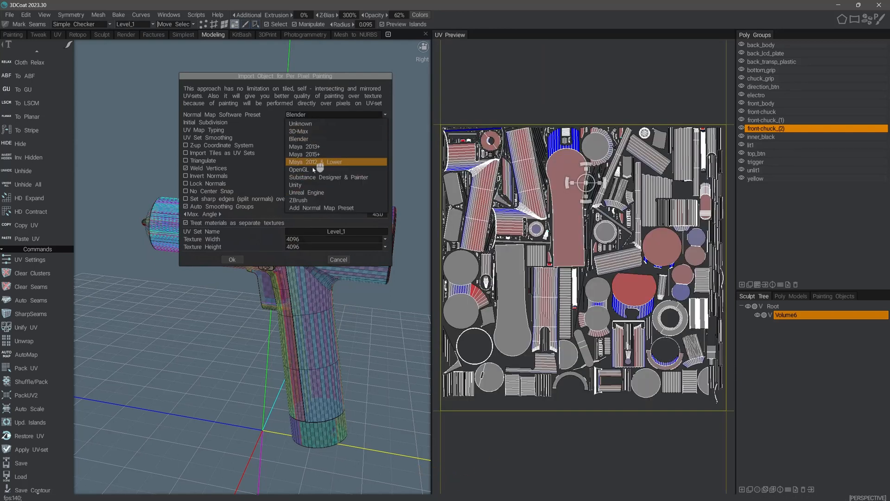
mouse_move(320, 193)
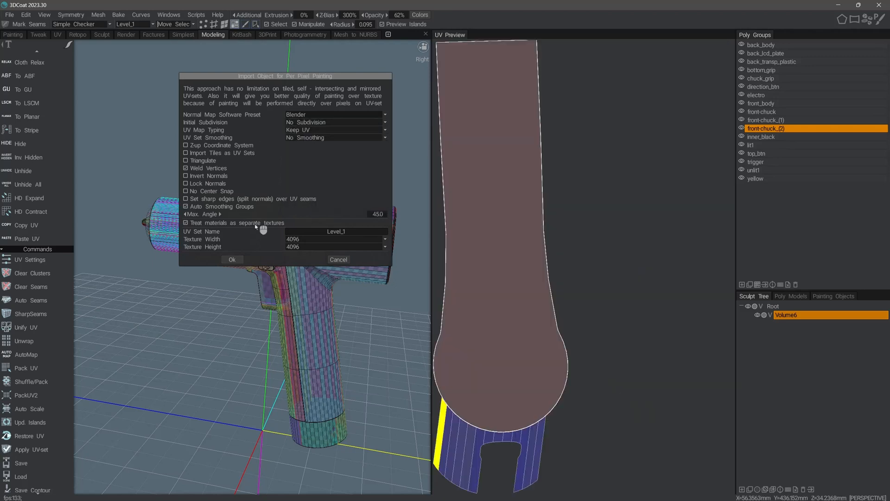
left_click(232, 260)
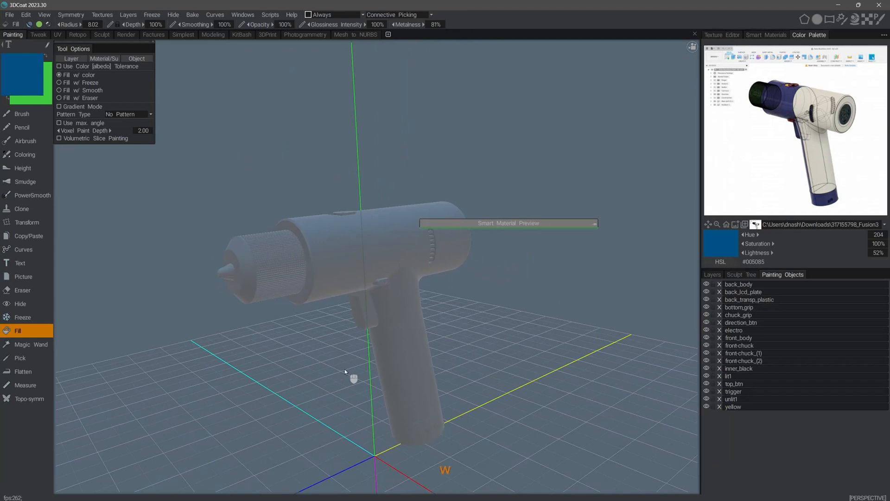
Rename the first paint layer to Rough Plastic
left_click_drag(345, 371, 327, 366)
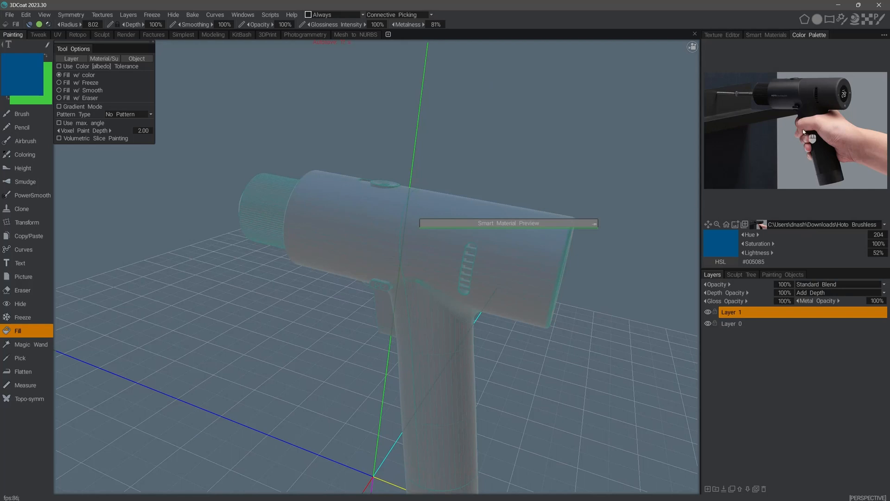
double_click(731, 312)
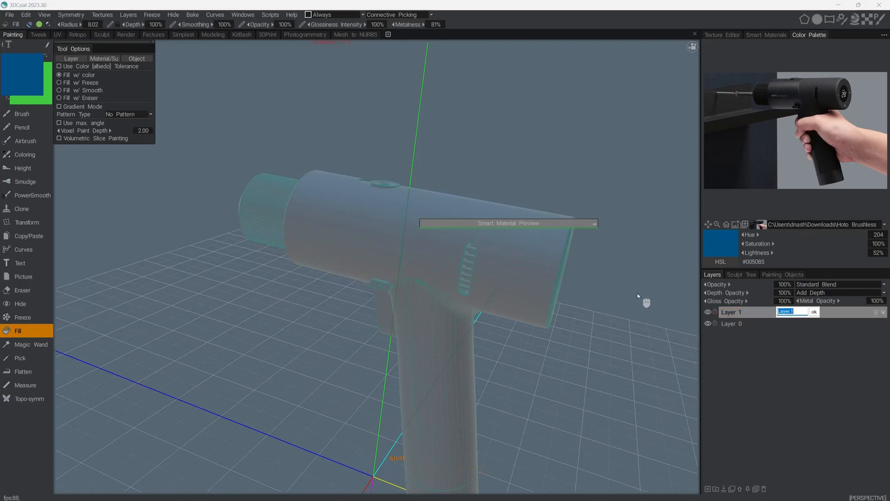
type("Rough Plastic")
type("LCD")
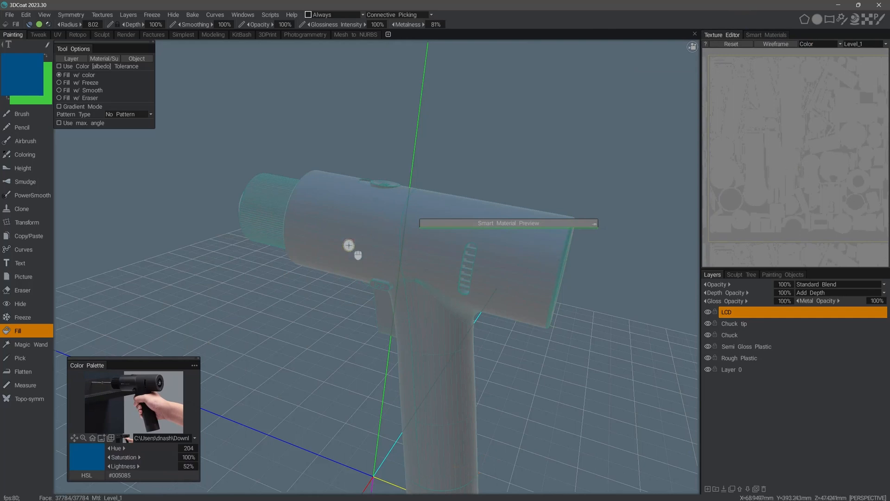
Preview the Normals texture channel, return to Color, and bring up Smart Materials
left_click_drag(355, 245, 403, 229)
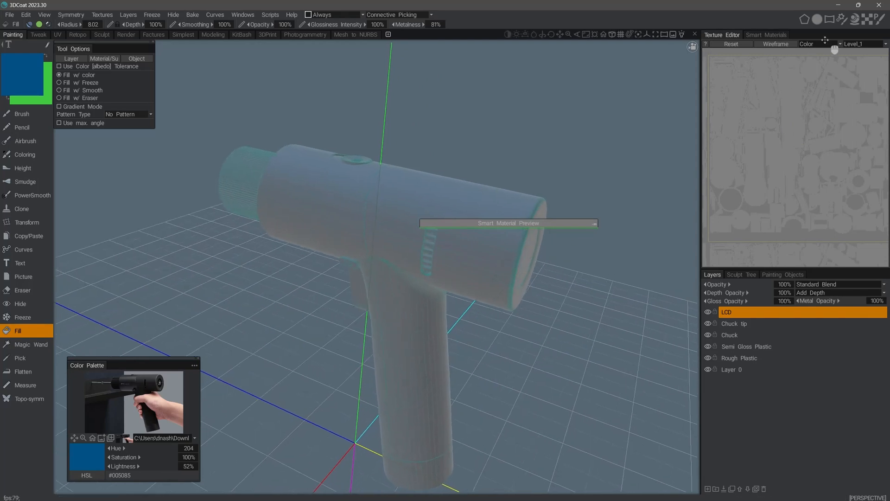
left_click(818, 43)
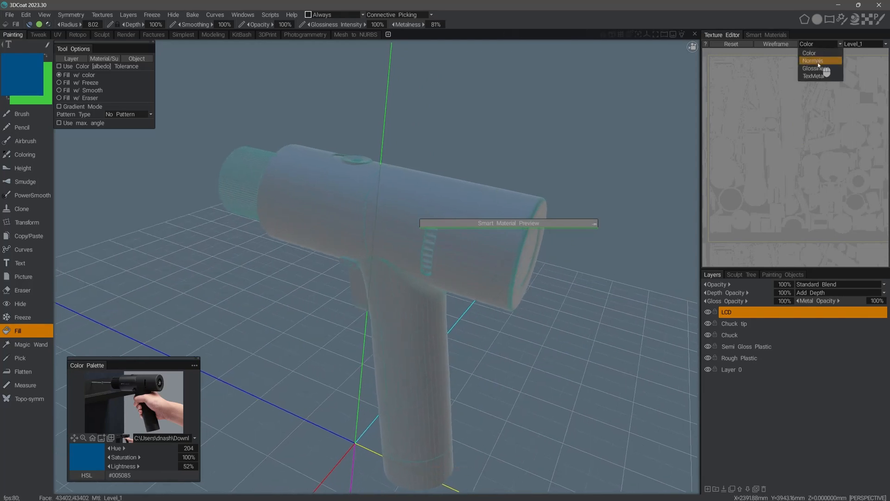
left_click(815, 61)
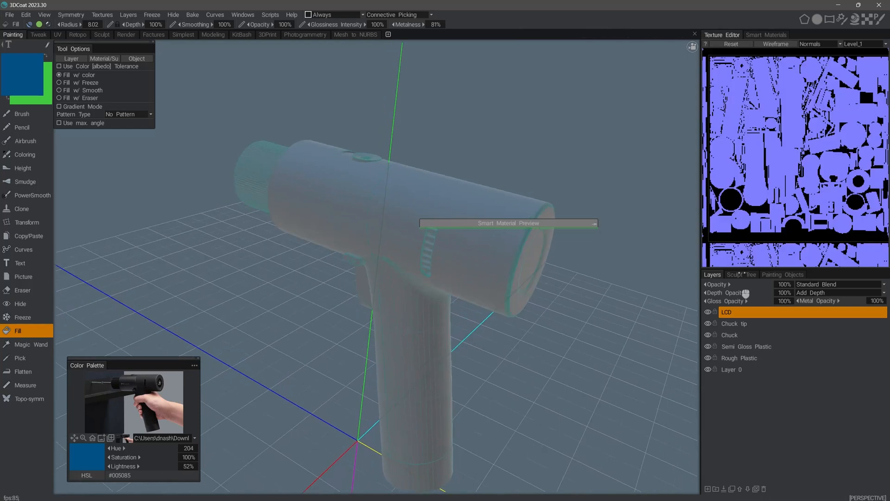
left_click(820, 44)
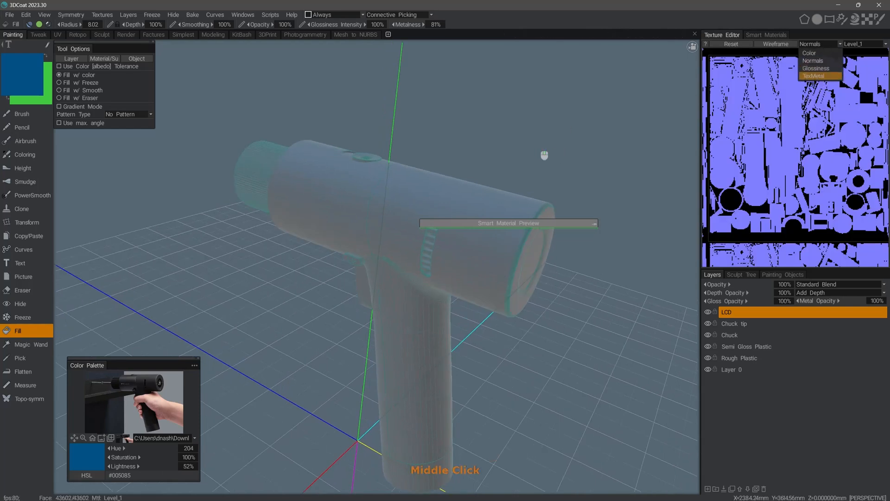
left_click(816, 76)
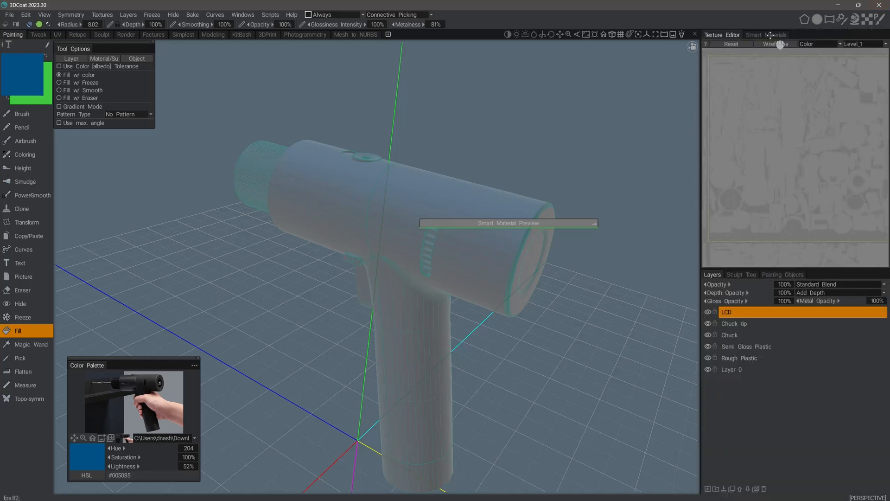
left_click(766, 34)
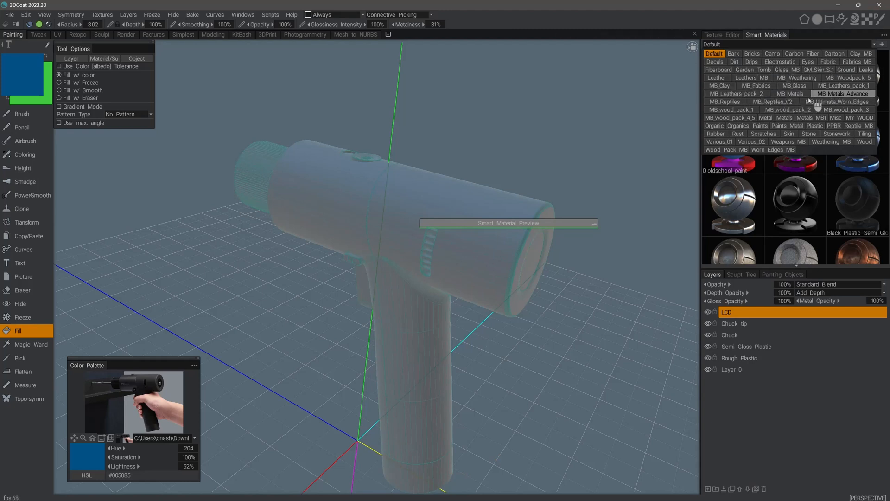
mouse_move(773, 101)
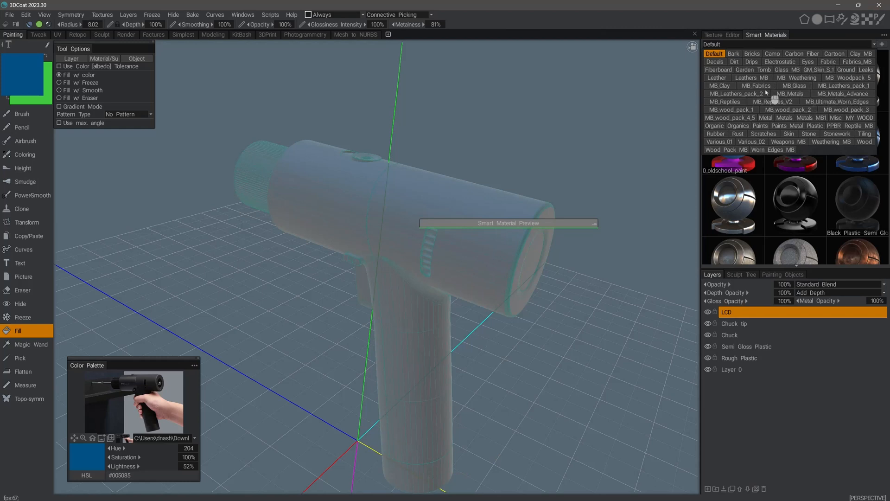
scroll("down", 3)
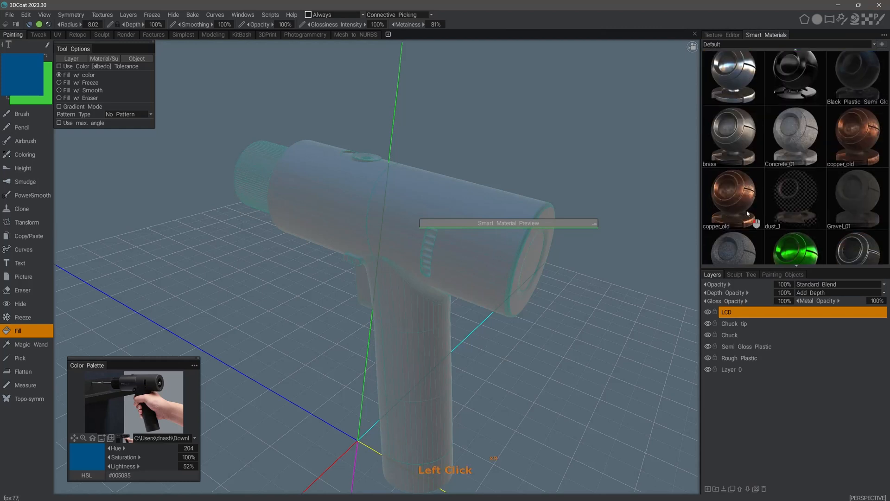
scroll("down", 3)
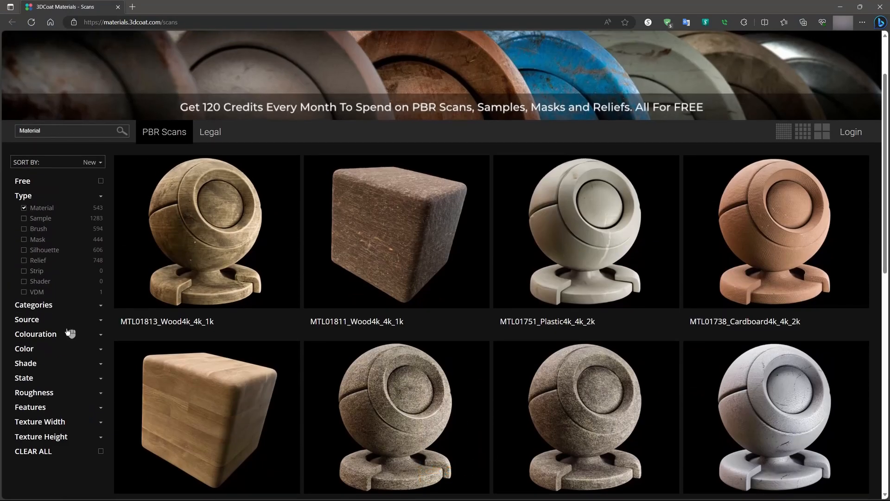
Filter the online scan materials to the Paint category and scroll the results
left_click(34, 304)
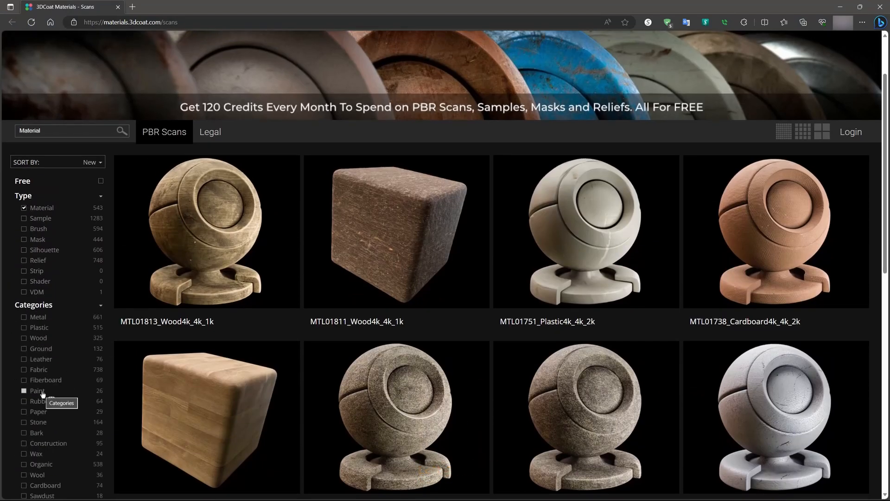
left_click(24, 391)
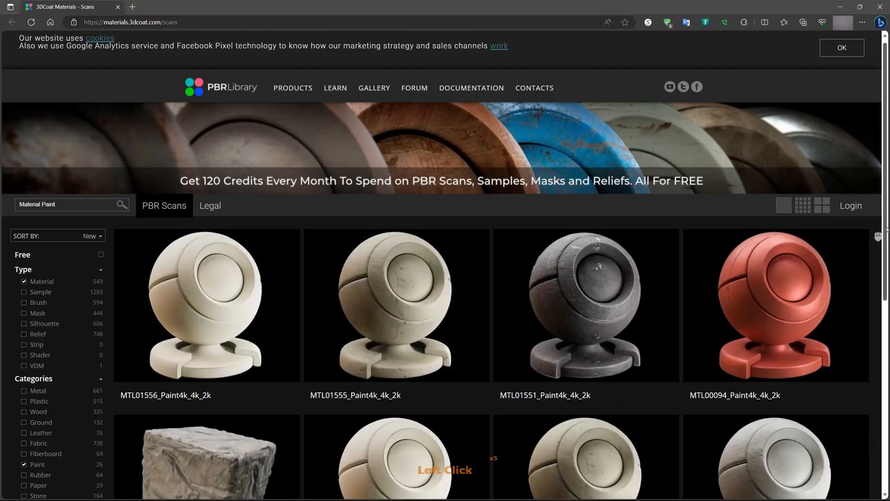
scroll("down", 3)
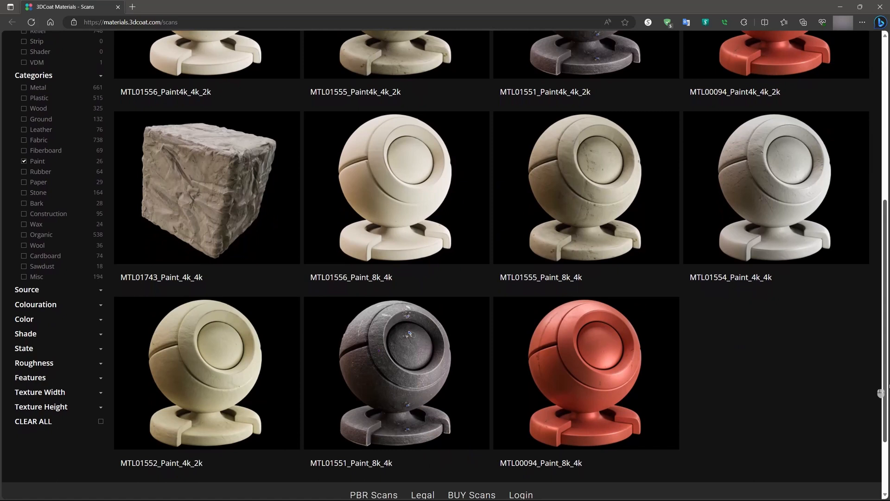
mouse_move(662, 225)
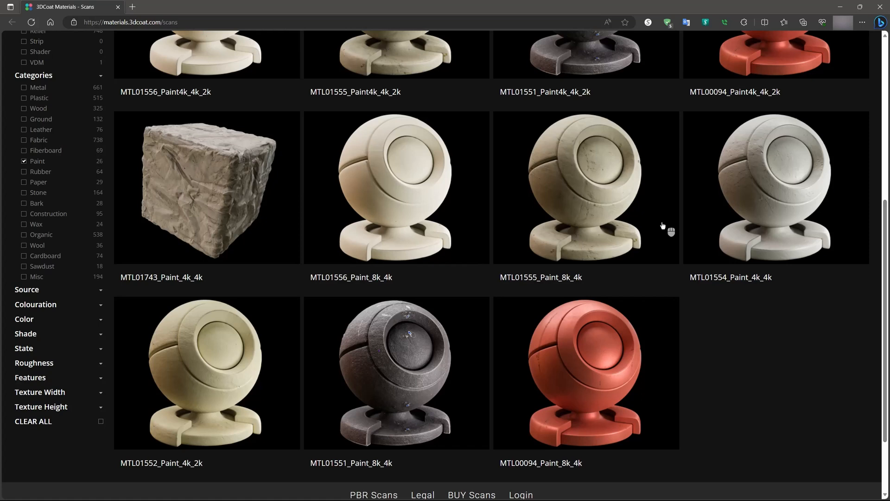
mouse_move(238, 363)
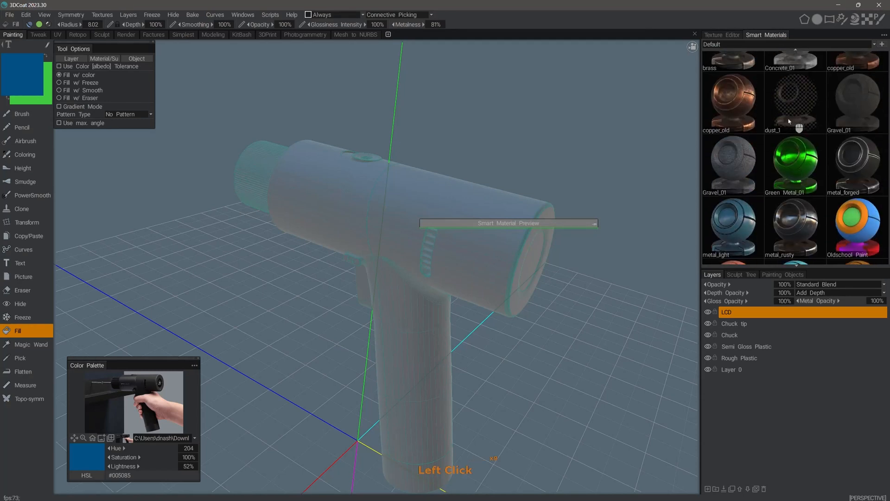
Pick the Black Plastic Semi Gloss smart material for filling
scroll("down", 3)
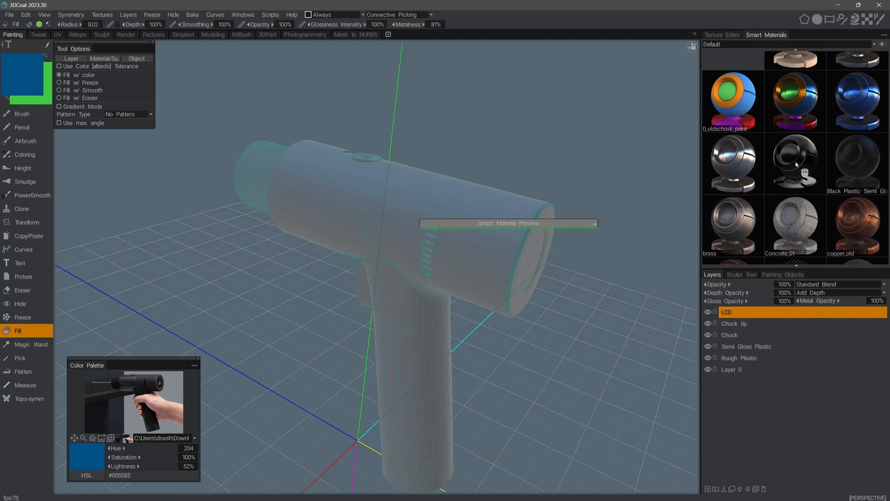
left_click(795, 163)
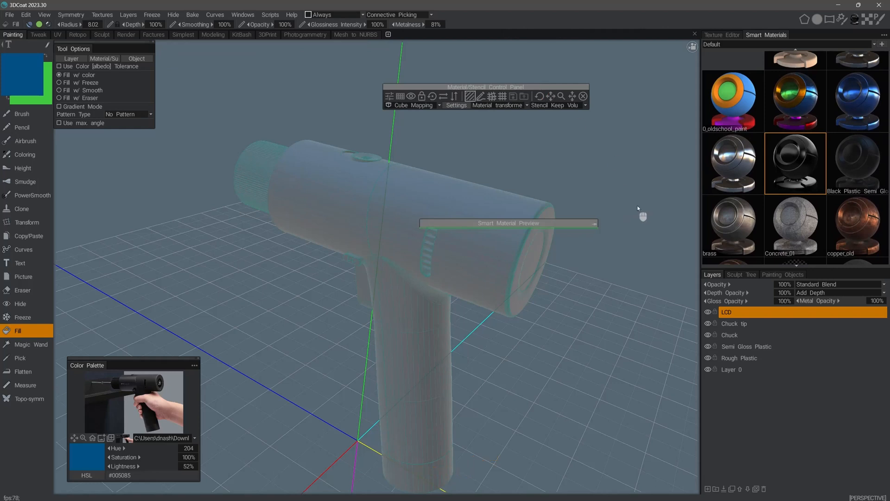
left_click(797, 168)
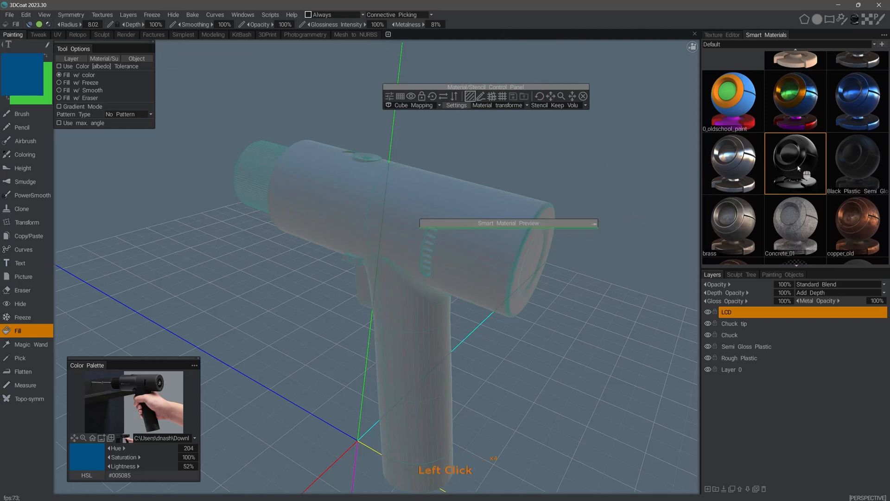
double_click(795, 162)
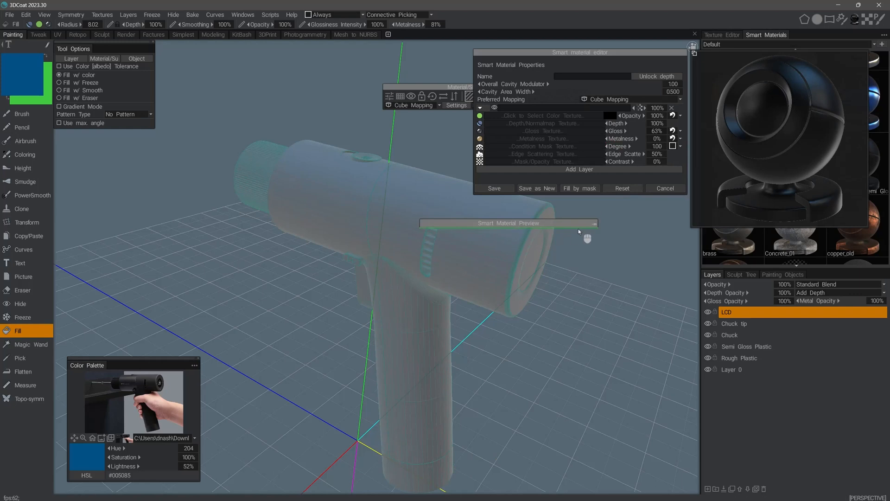
mouse_move(595, 227)
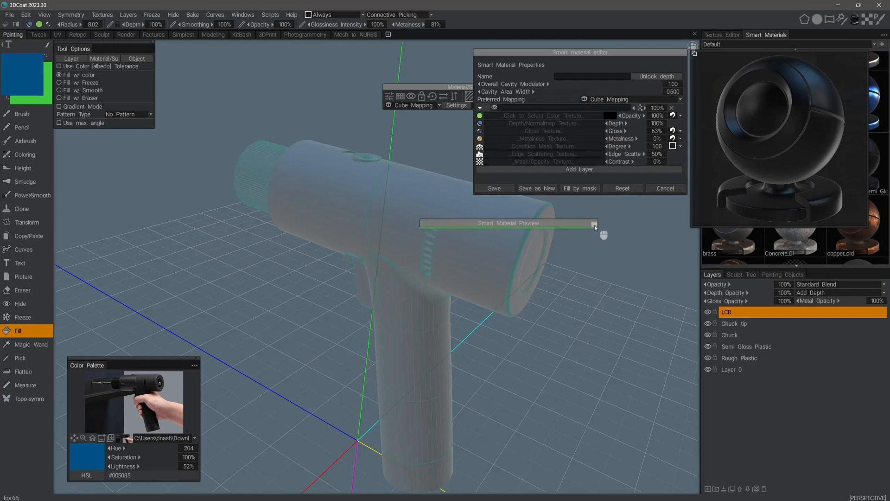
mouse_move(779, 153)
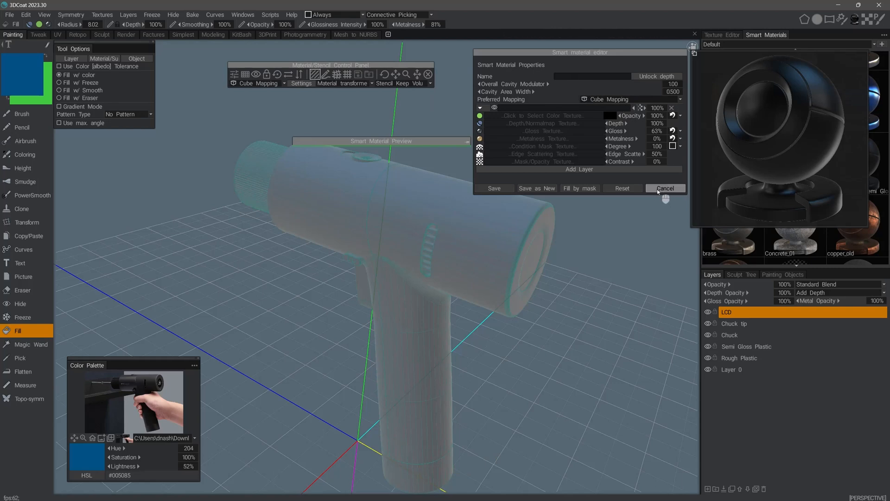
left_click(664, 188)
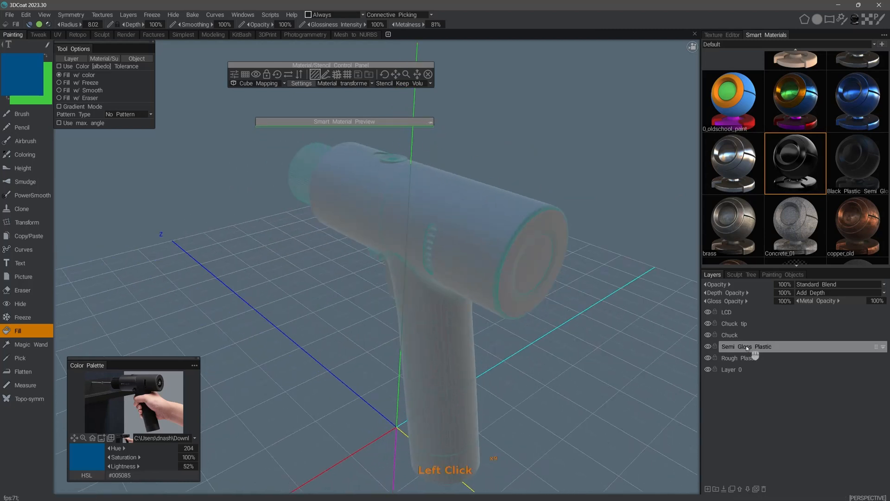
Fill the drill body with black semi-gloss plastic on the Semi Gloss Plastic layer
left_click(756, 347)
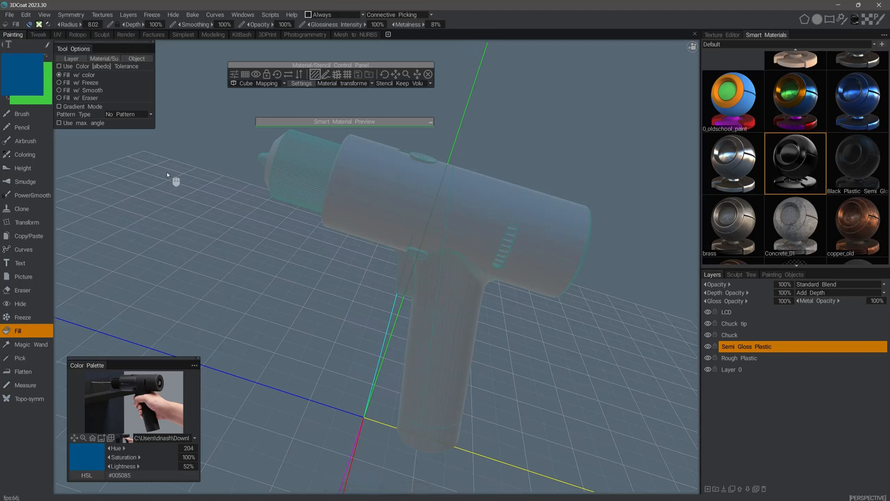
mouse_move(411, 163)
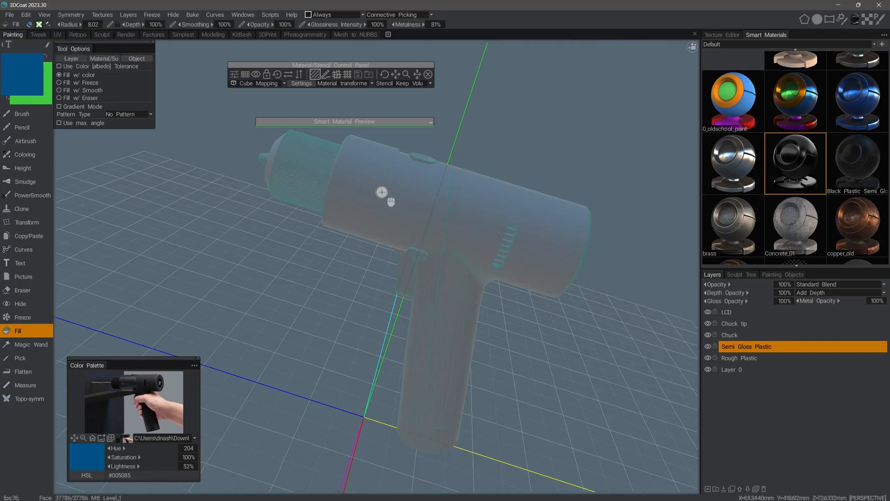
left_click(366, 193)
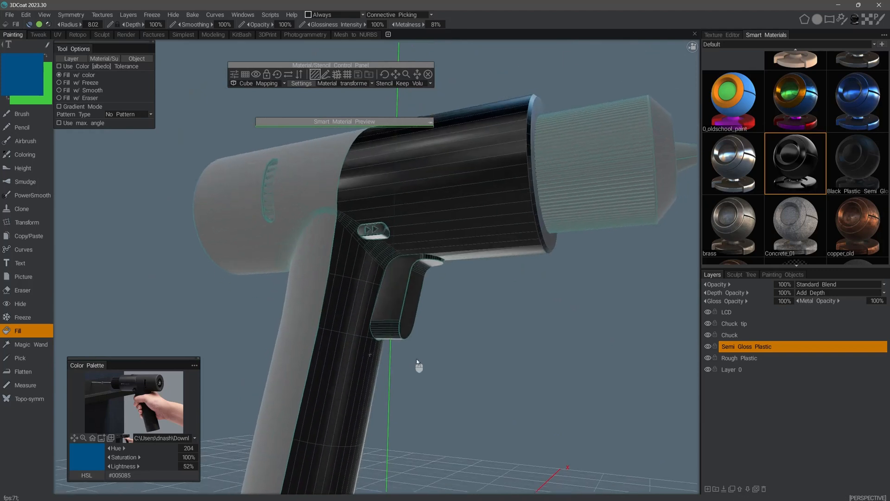
left_click_drag(418, 364, 601, 316)
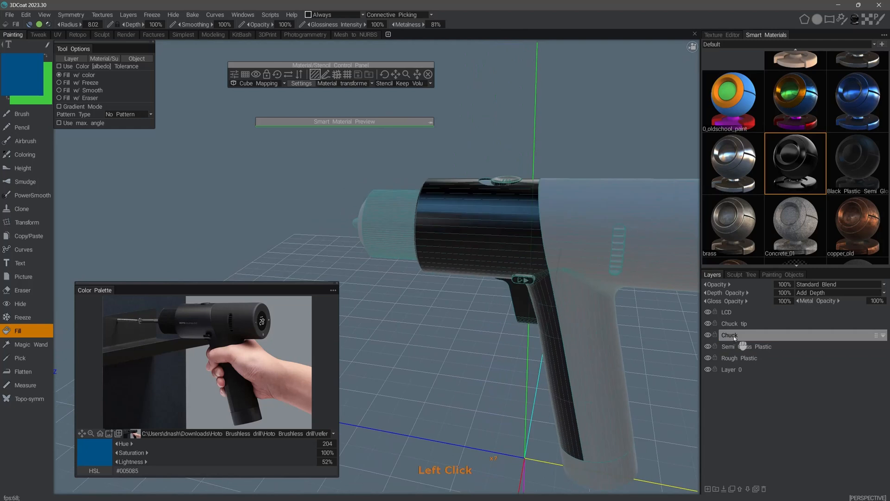
Fill the chuck with black plastic on the Chuck layer
left_click(730, 335)
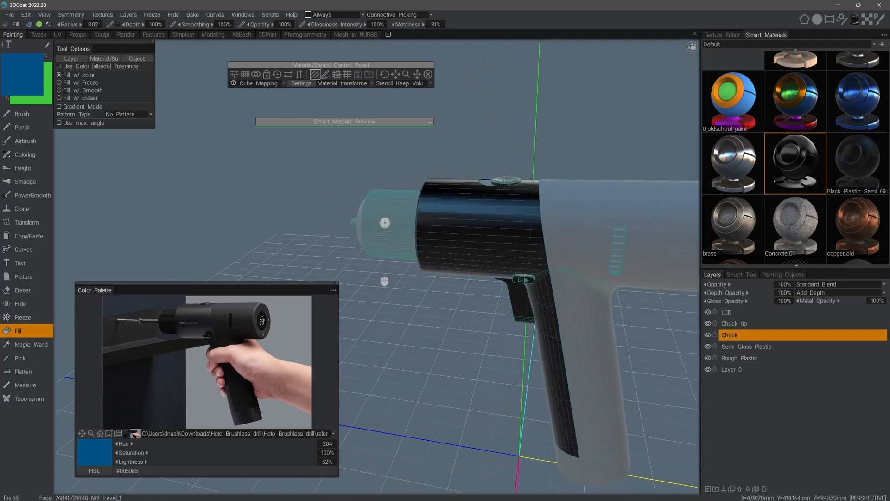
left_click_drag(383, 222, 243, 184)
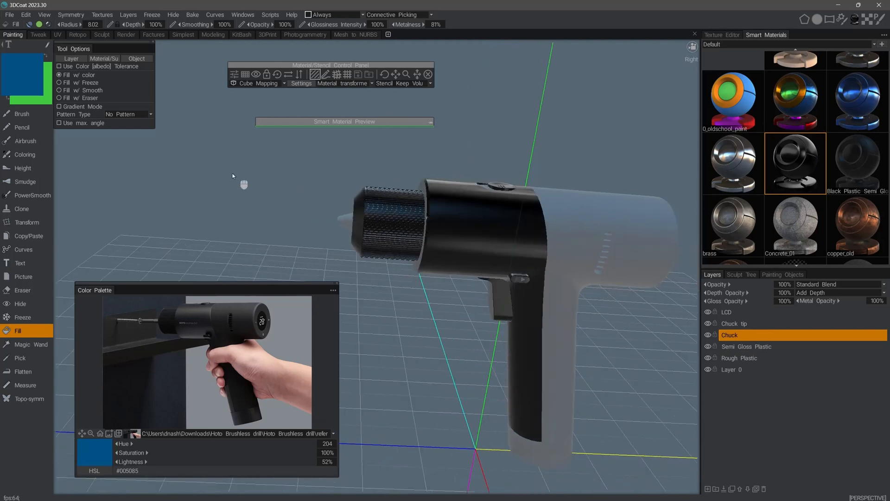
left_click_drag(232, 177, 295, 187)
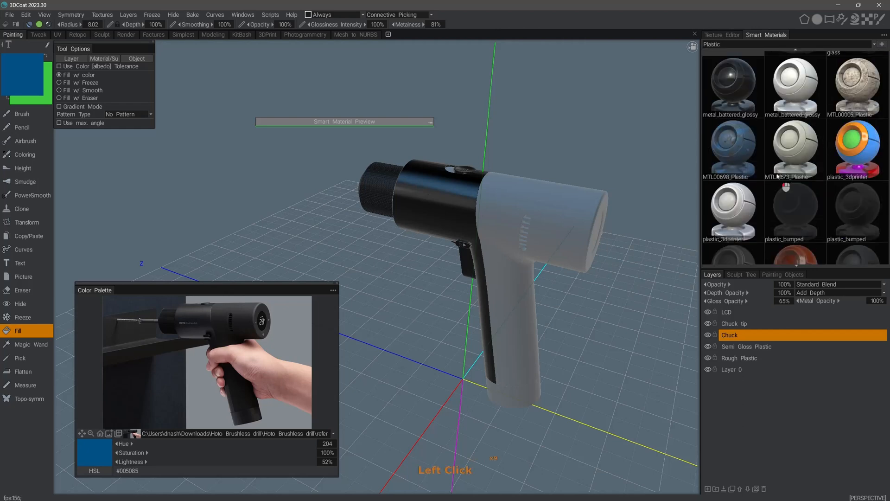
Scroll the Plastic smart materials while the lighting bake runs
scroll("down", 3)
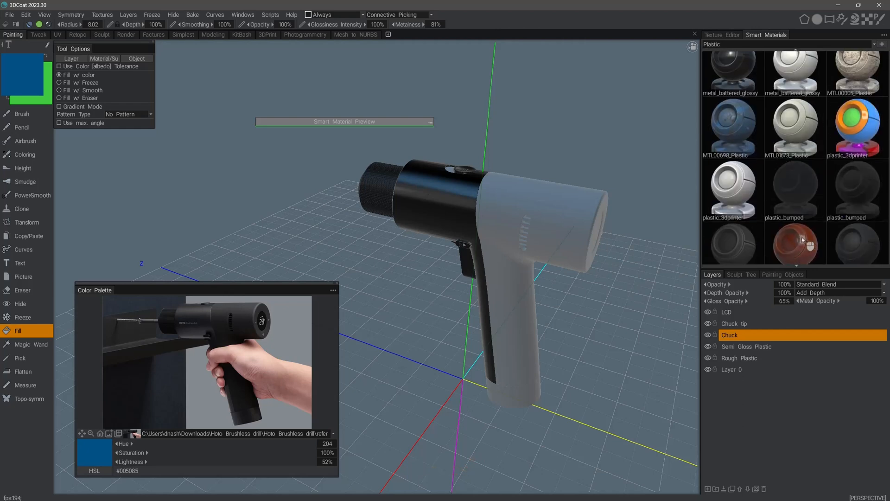
scroll("down", 3)
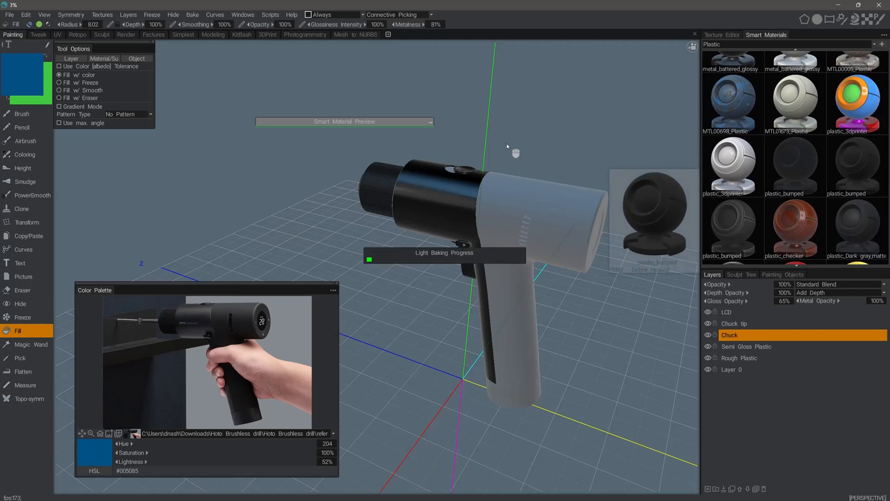
mouse_move(591, 136)
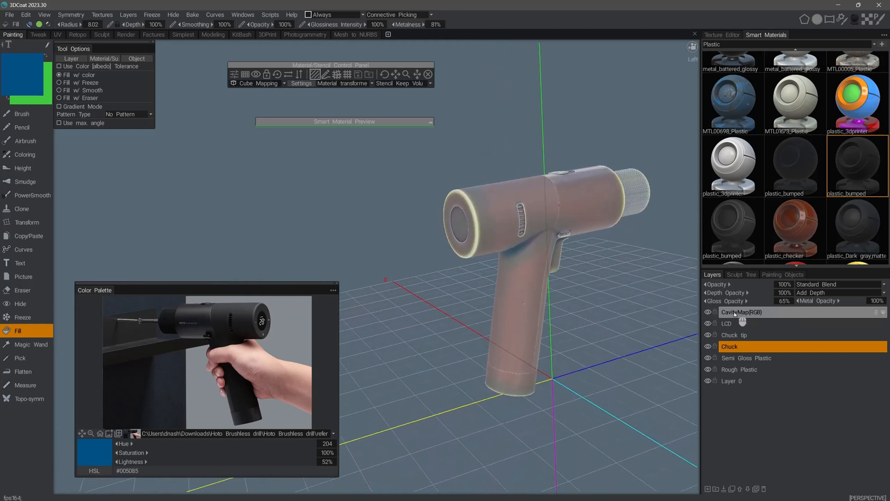
Orbit the drill to inspect the baked cavity map shading
left_click_drag(511, 227, 591, 273)
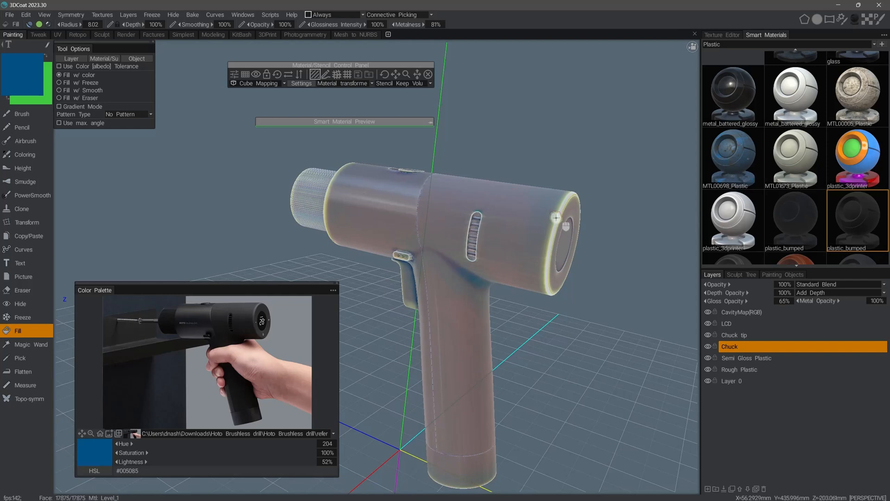
mouse_move(549, 243)
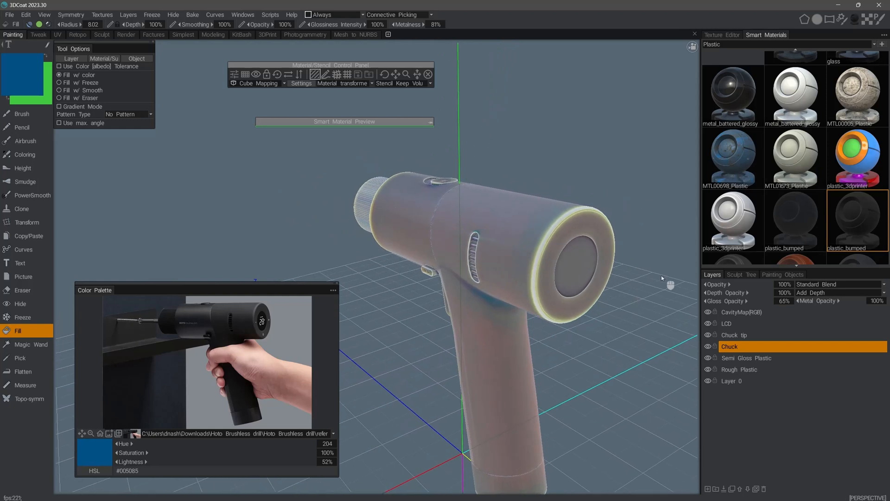
Review the painting condition list, dismiss the editor unsaved, and reopen plastic_bumped in the Smart Material Editor
left_click(332, 14)
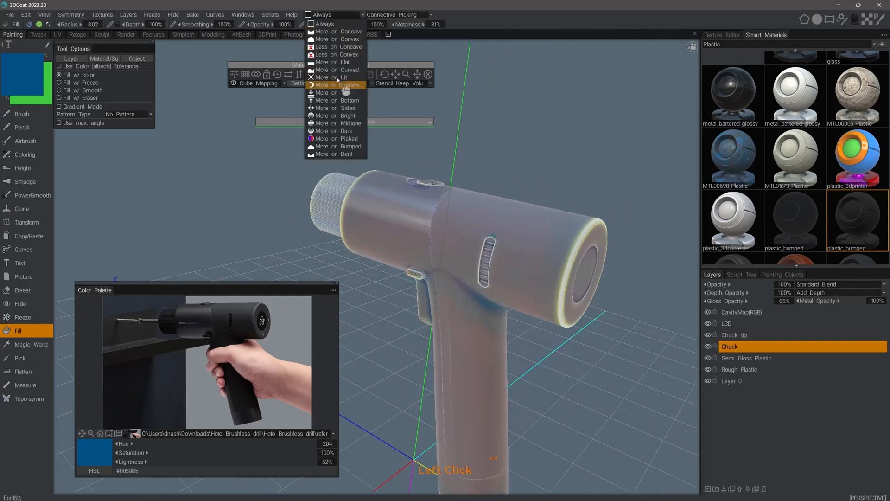
mouse_move(341, 100)
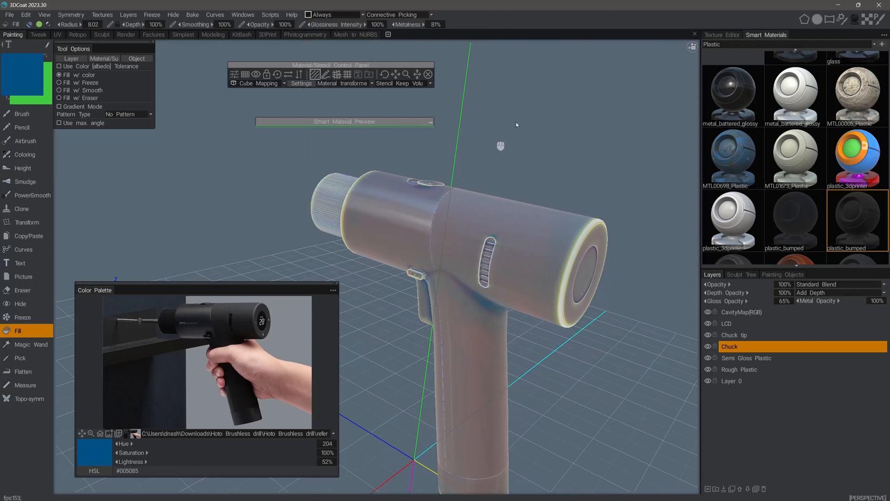
left_click(331, 15)
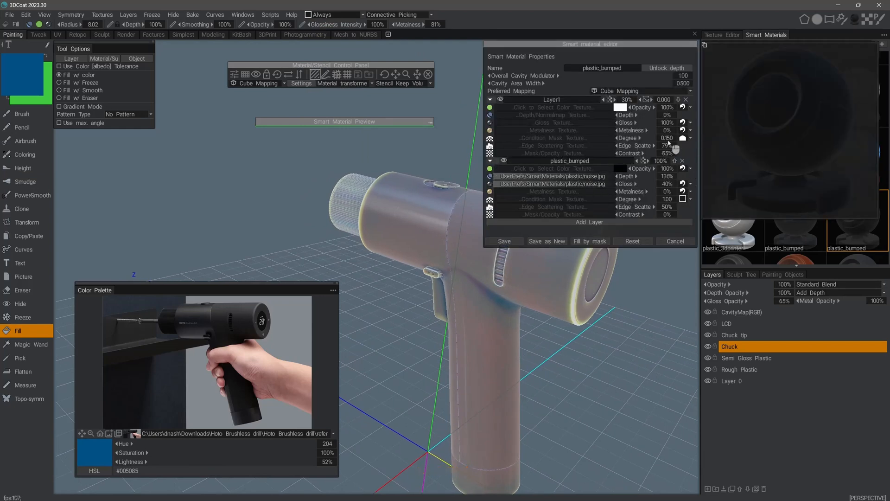
left_click(689, 138)
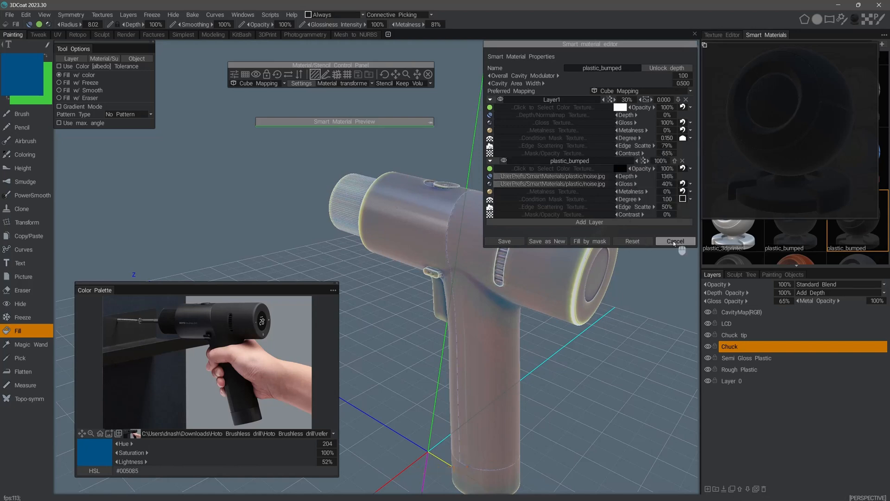
left_click(675, 241)
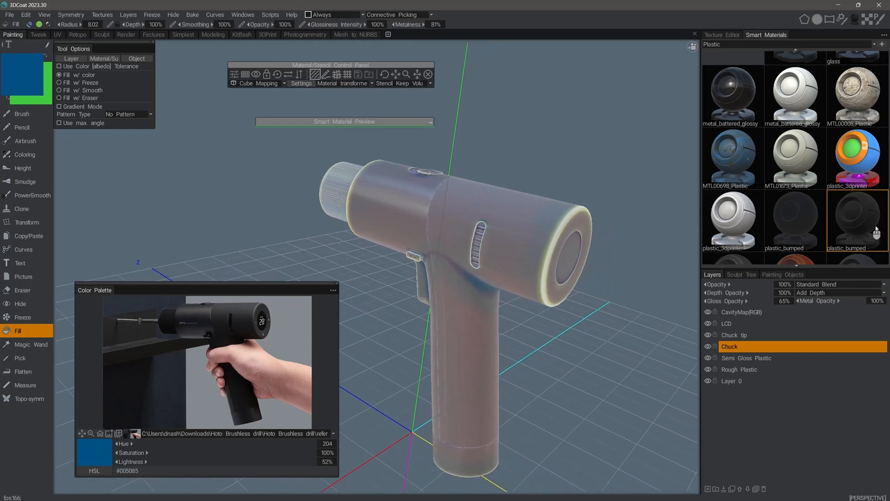
double_click(856, 218)
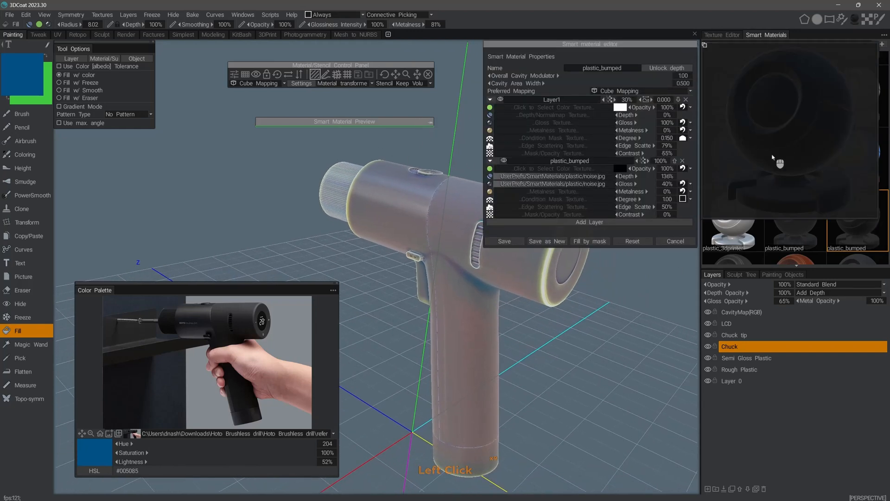